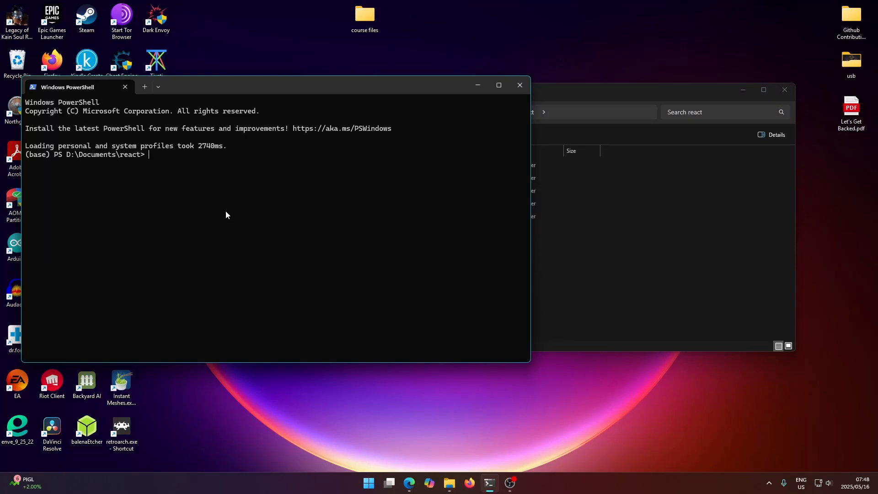
mouse_move(232, 220)
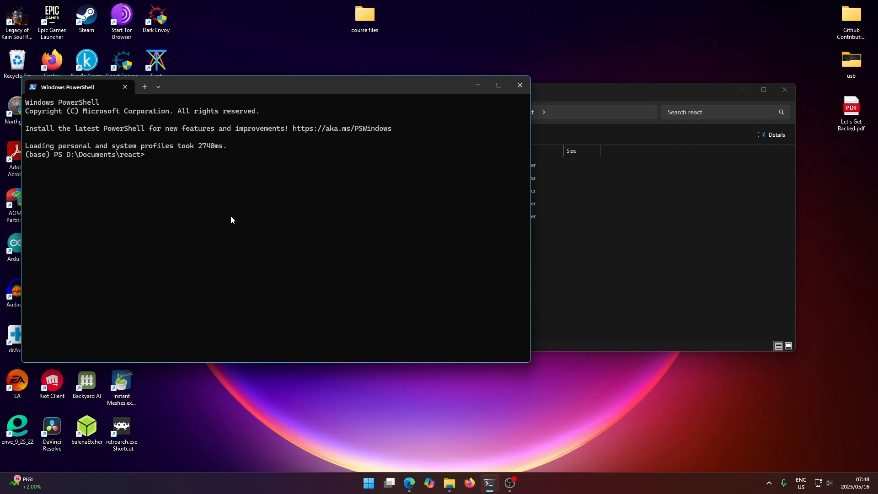
Scaffold a Vite project with npm create vite@latest, named theme-template, using React and JavaScript.
left_click(231, 219)
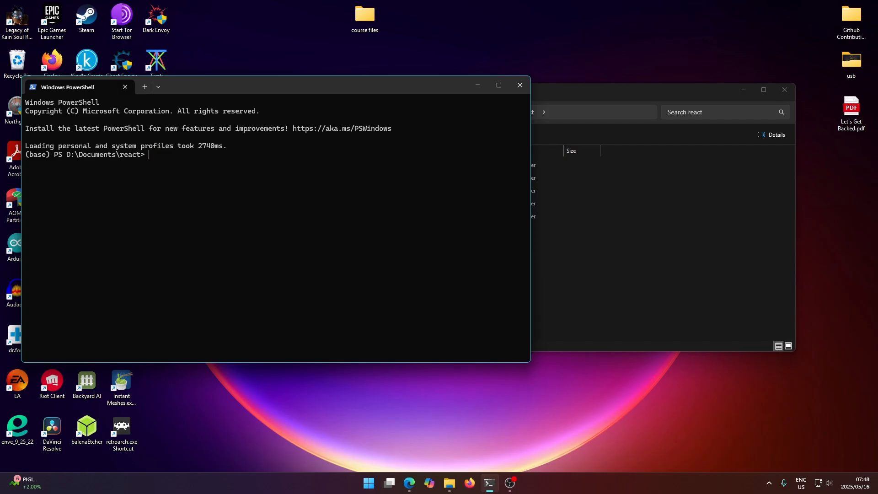
type("npm creat")
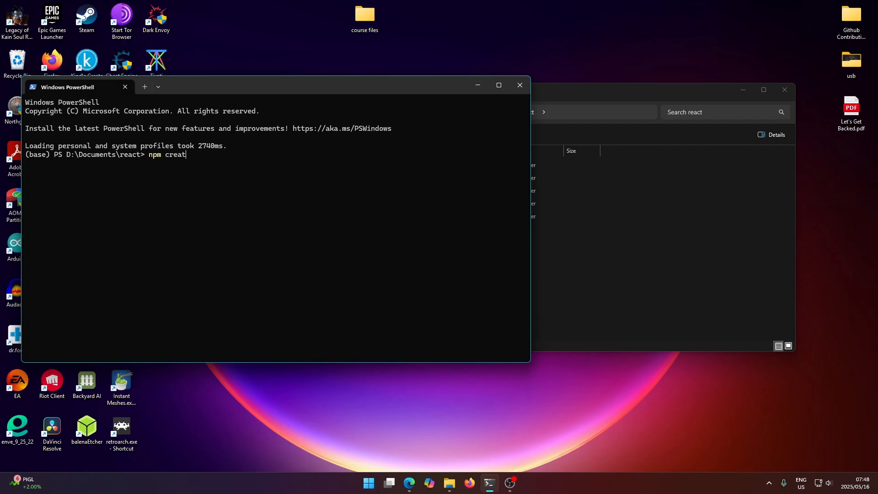
type("e vit")
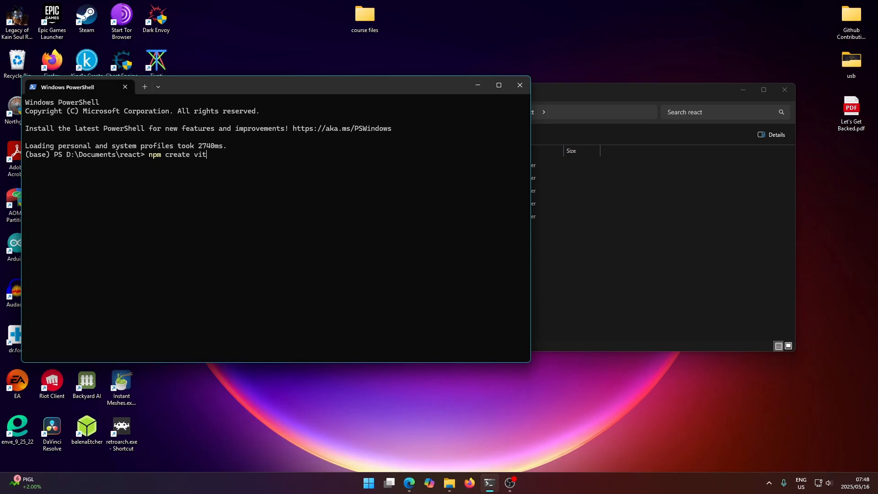
type("e@latest")
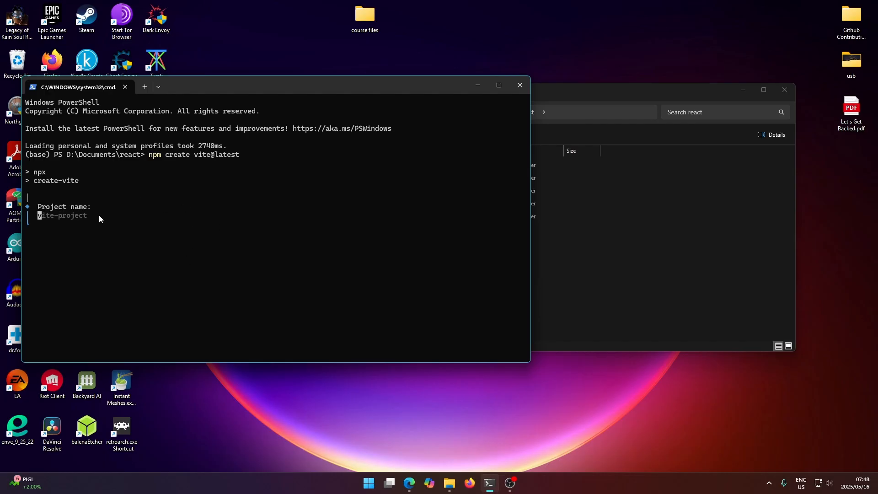
mouse_move(102, 240)
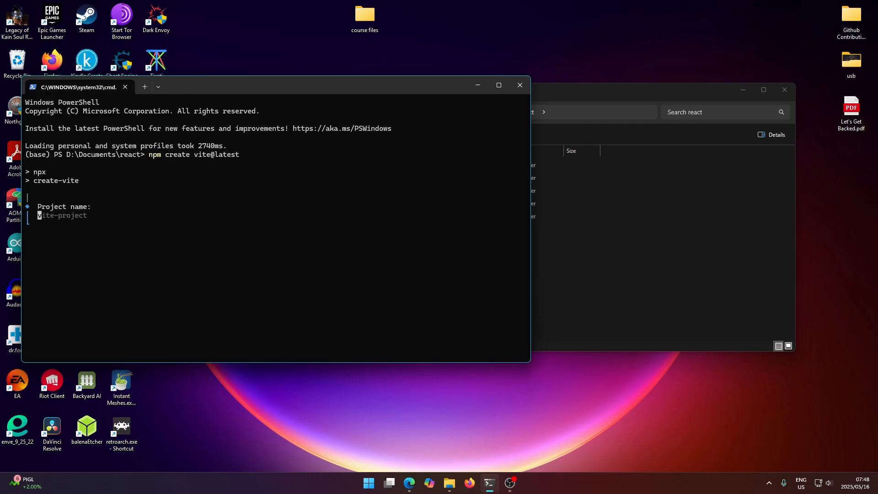
type("theme-template")
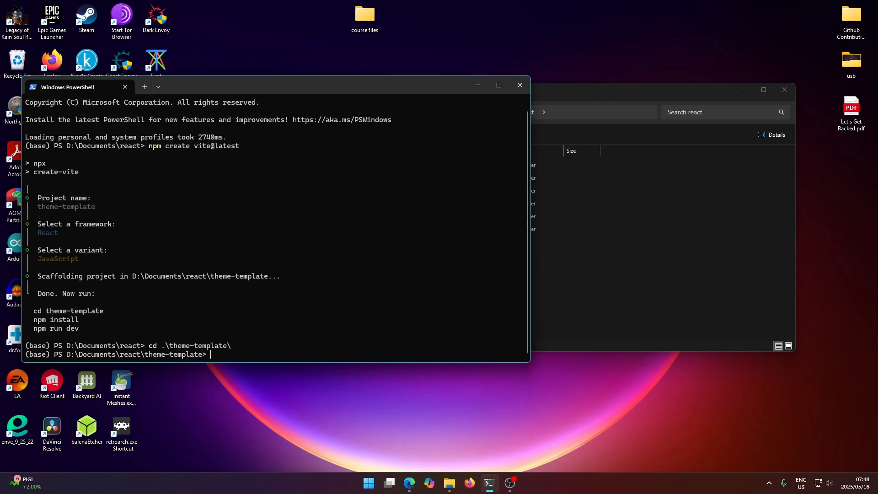
type("npm install")
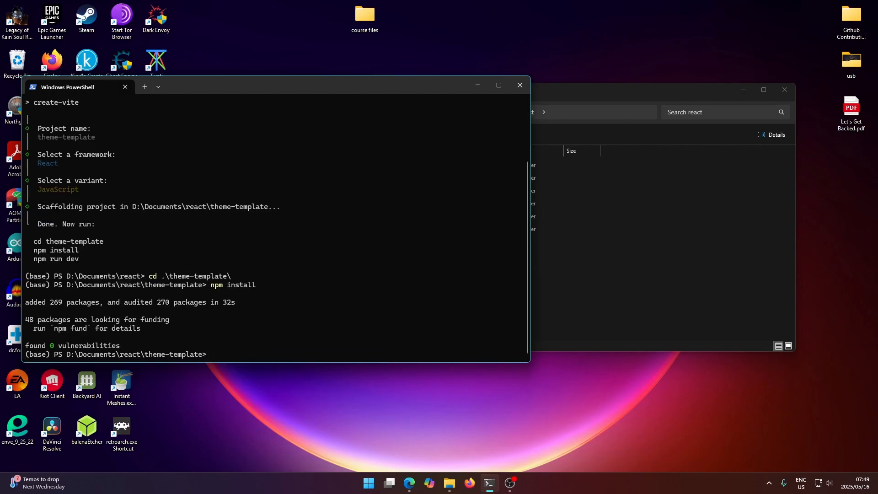
type("npm install tail")
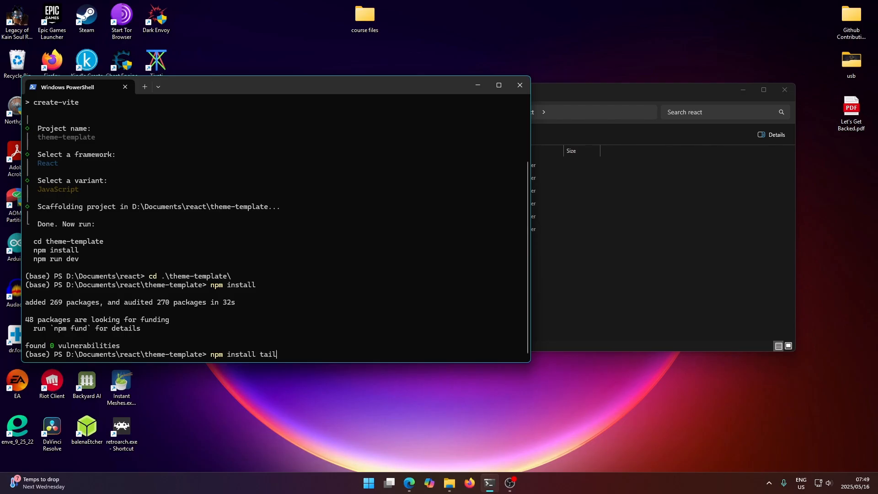
type("windcss")
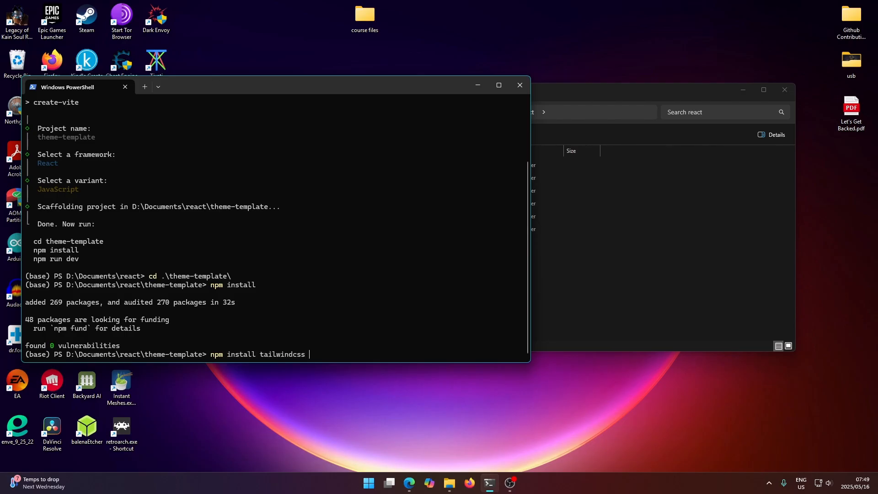
type("@tail")
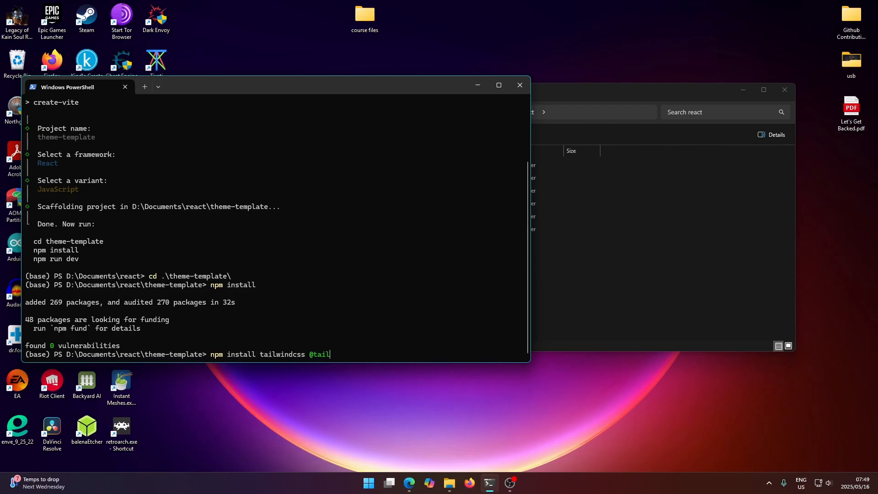
type("windcss")
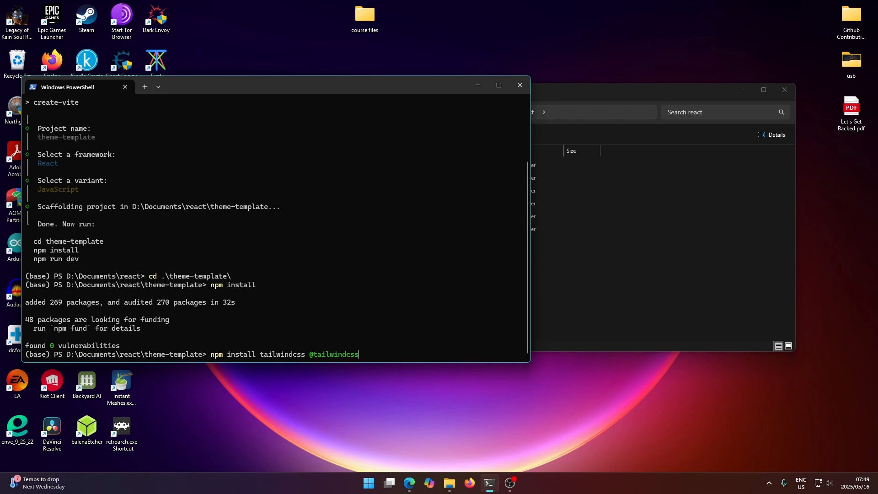
type("/v")
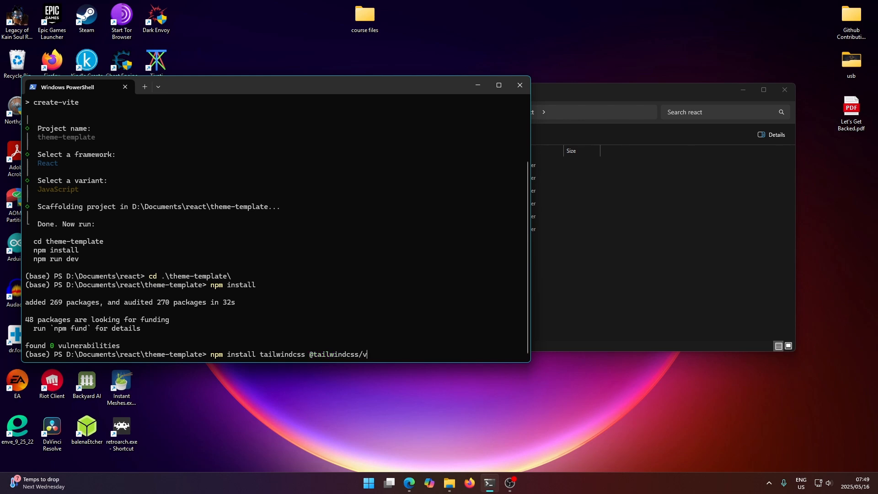
type("ite")
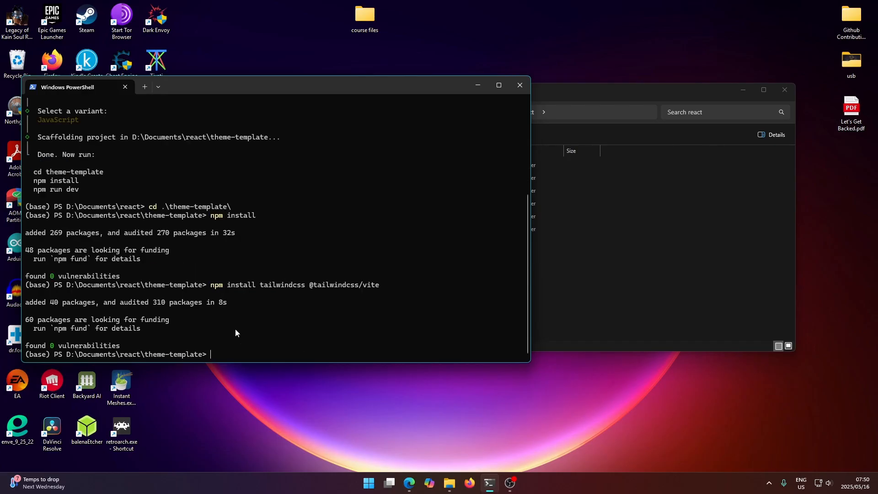
type("c")
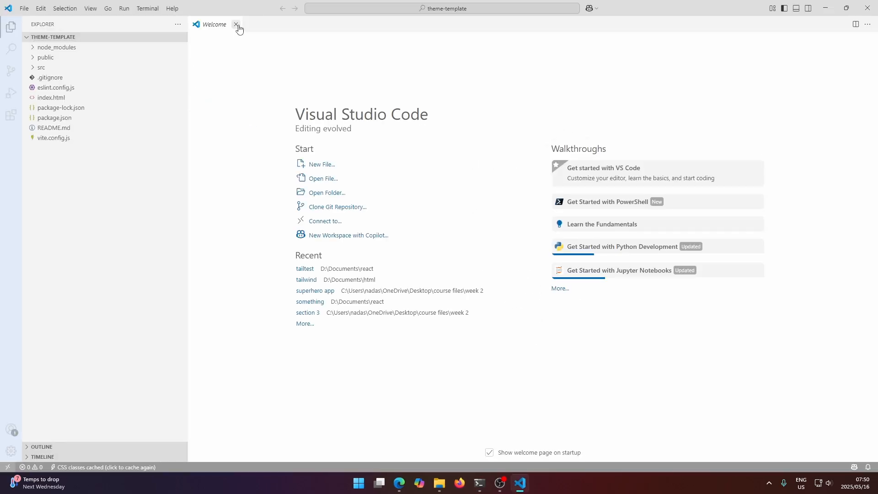
left_click(237, 24)
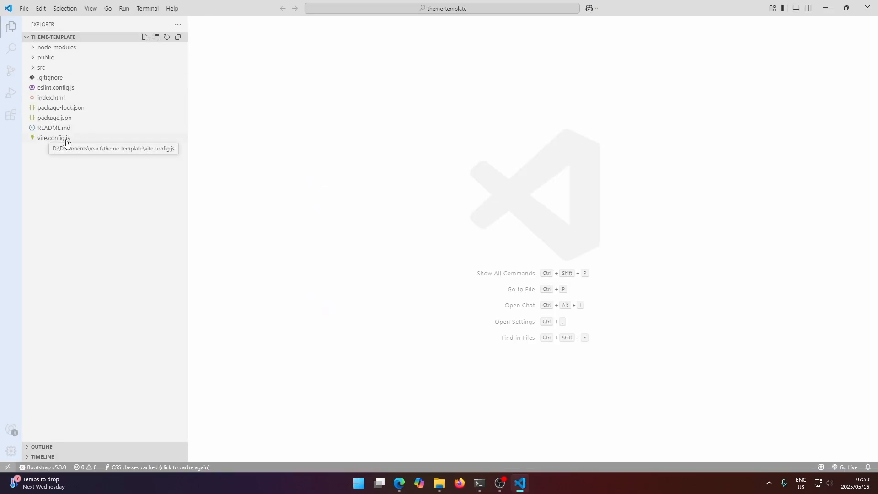
left_click(54, 137)
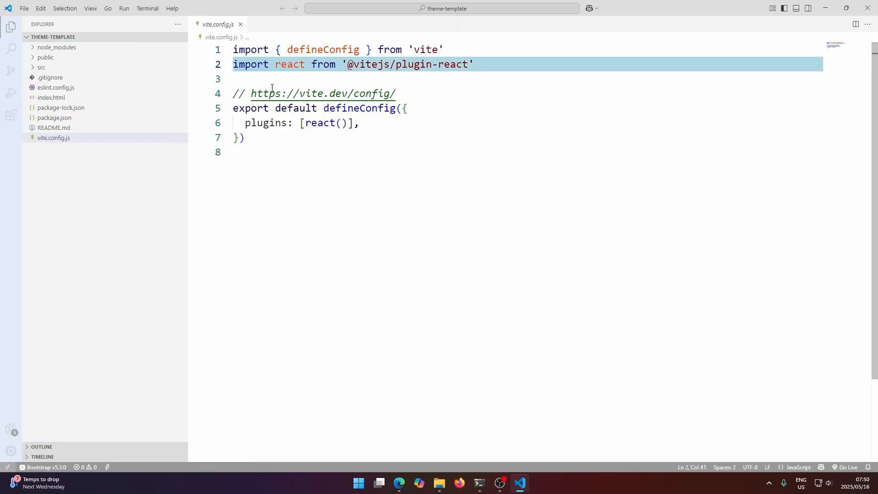
key("Enter")
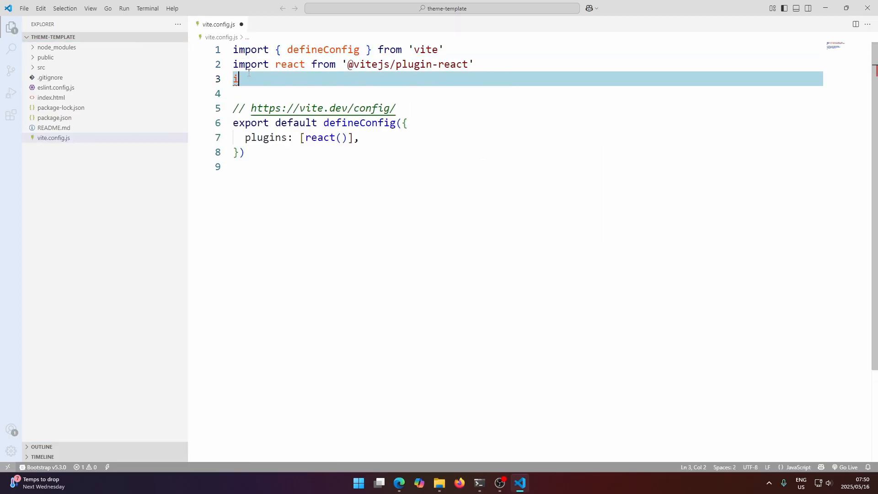
type("import")
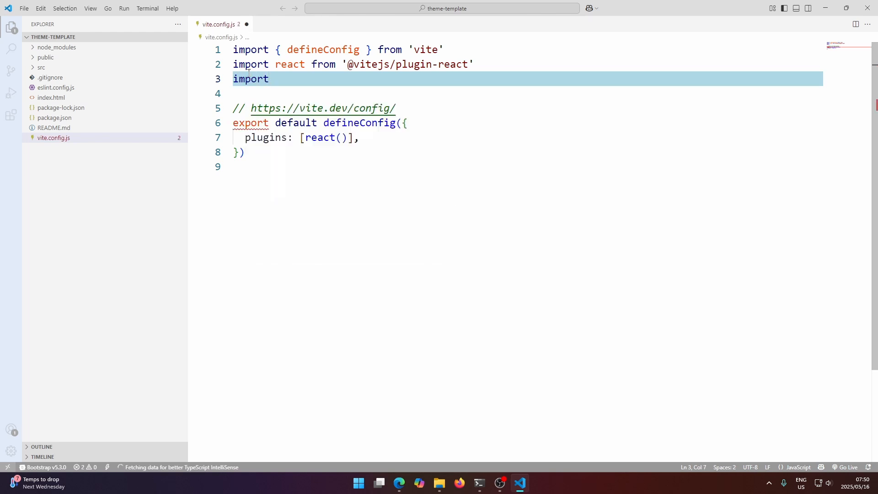
type("tailwindcss from '@tailwindcss/vite'")
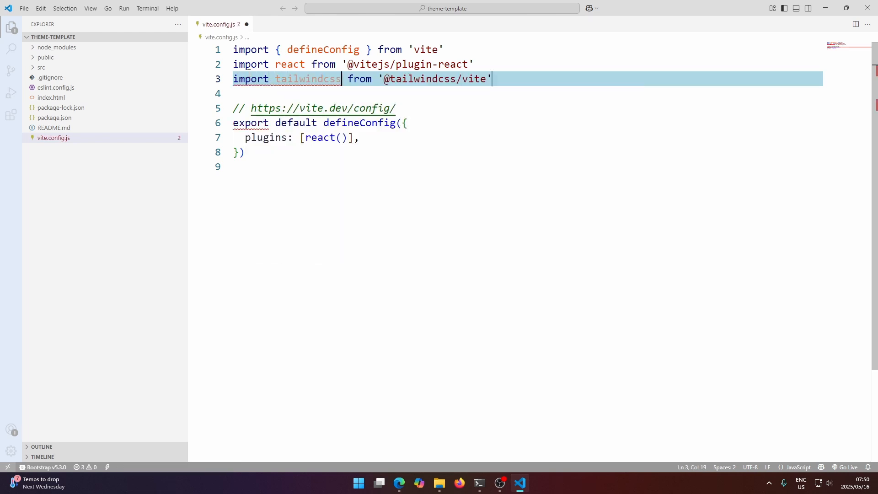
key("ctrl+s")
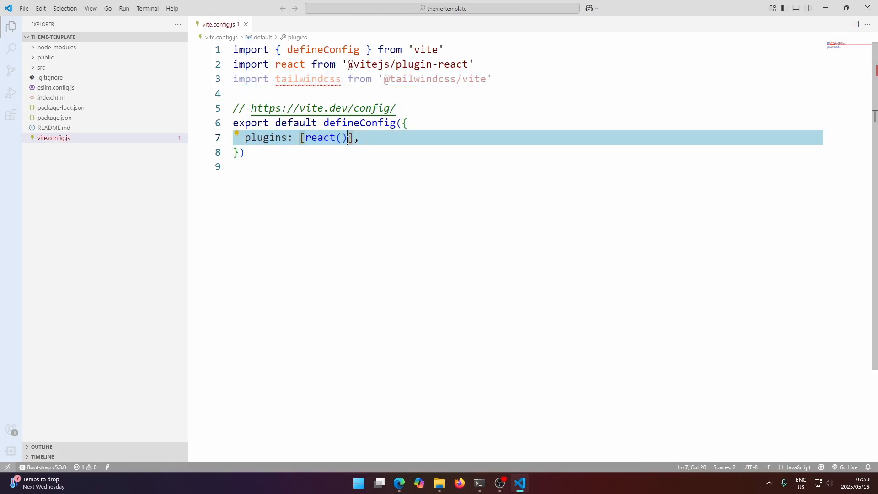
Add tailwindcss() to the plugins array beside react().
type(",")
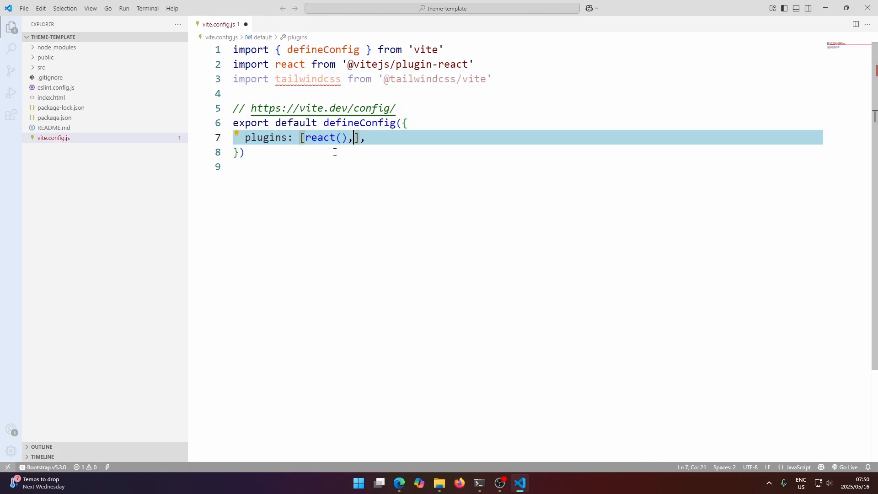
type("t")
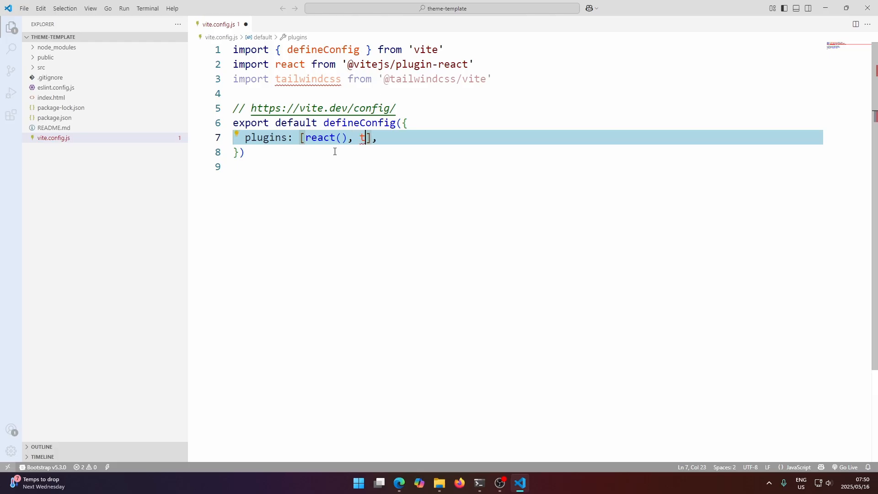
type("ailwindcss")
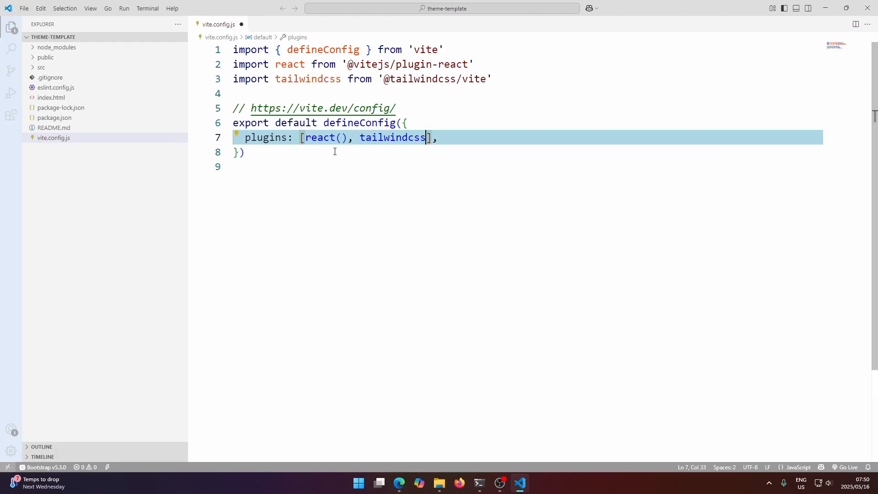
type("()")
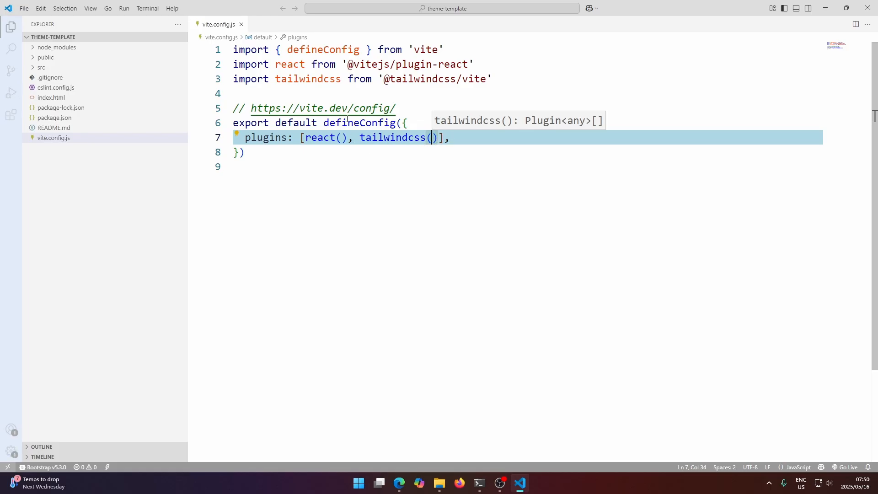
mouse_move(472, 143)
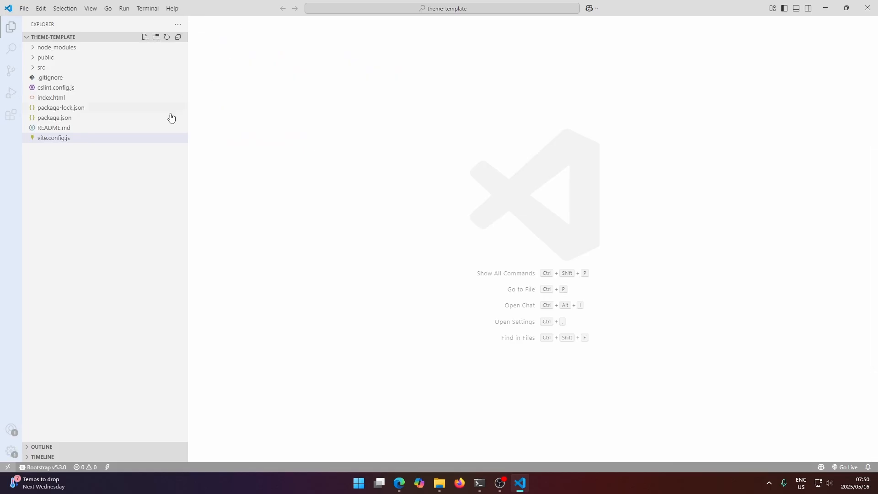
mouse_move(51, 97)
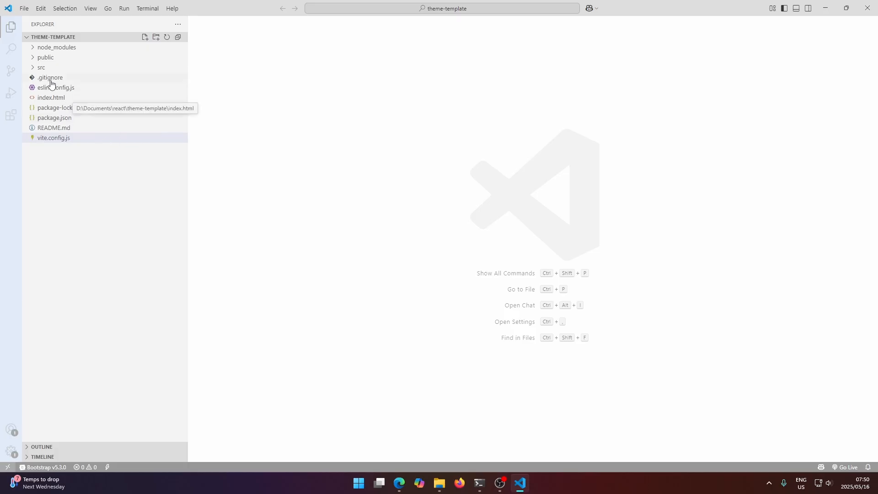
left_click(41, 68)
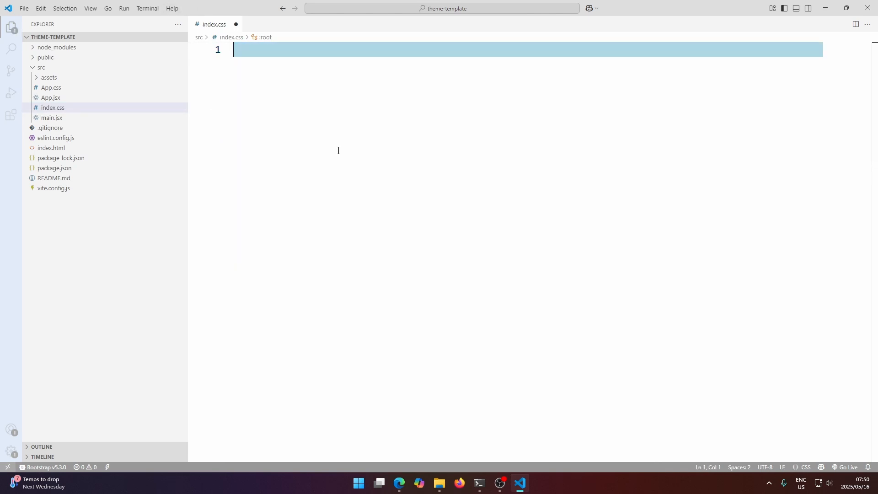
type("@import '';")
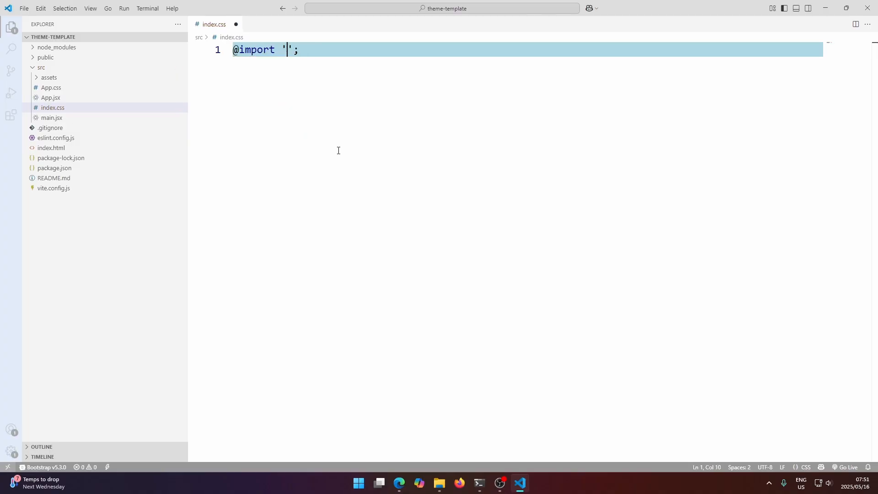
type("tailwin")
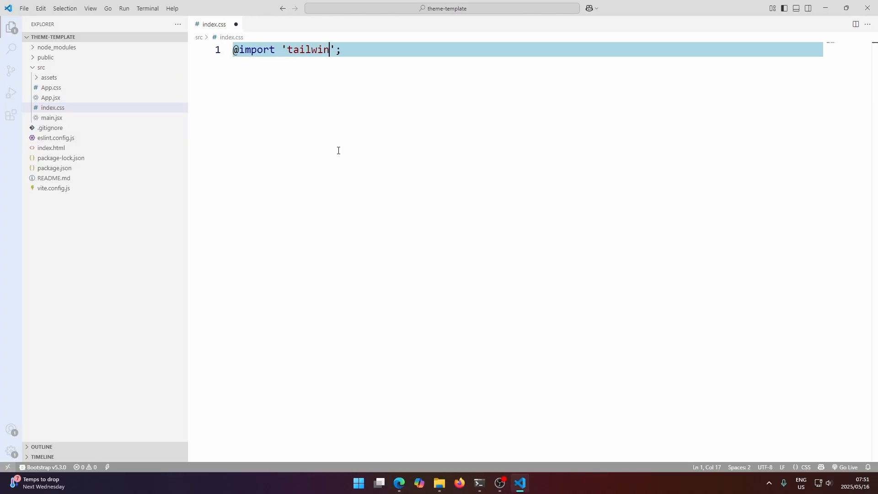
type("dcss")
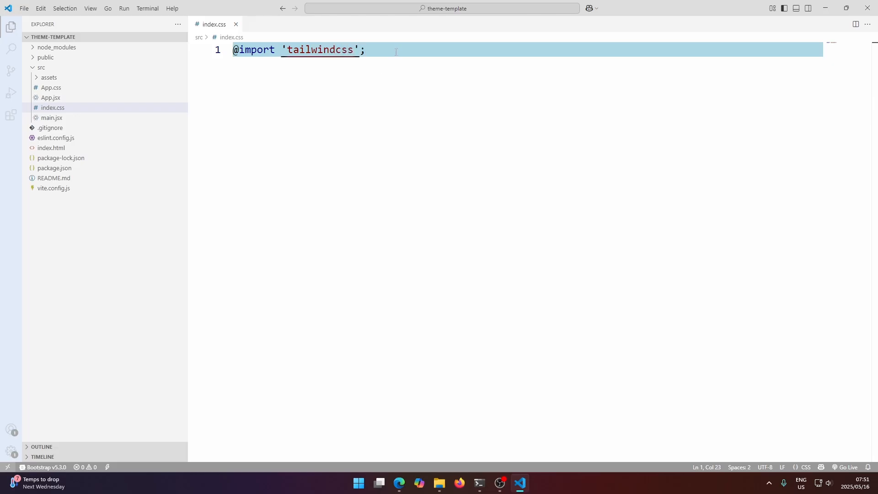
In App.jsx, delete the boilerplate JSX and expand an h1 element via Emmet.
left_click(50, 87)
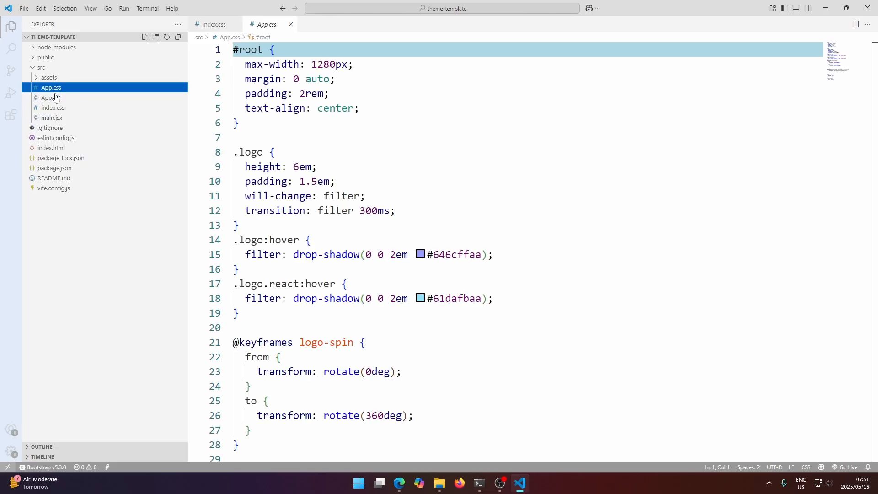
left_click(51, 97)
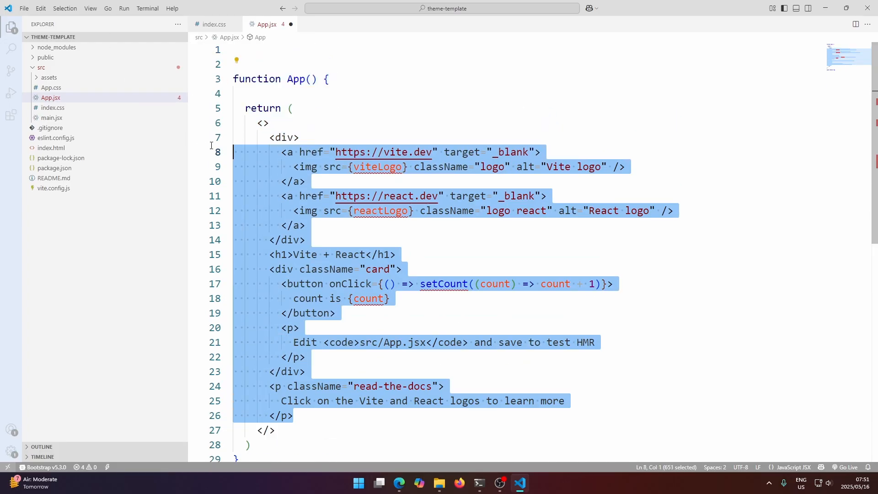
key("Delete")
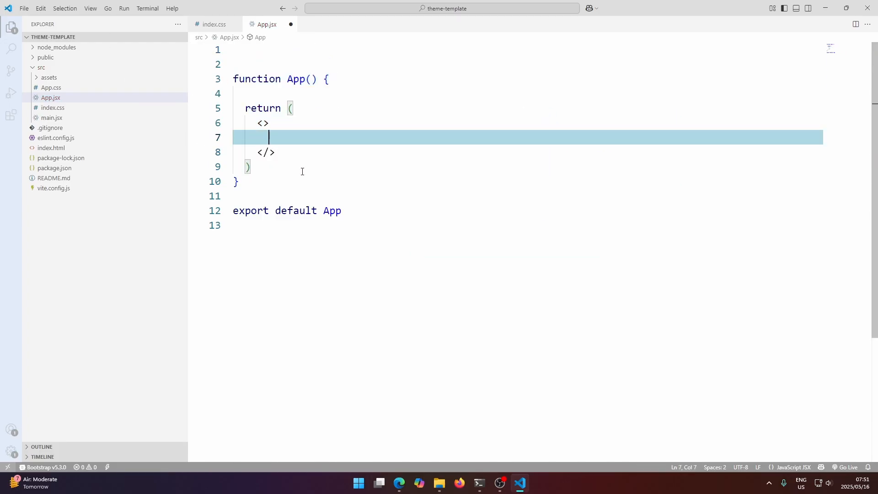
type("h1")
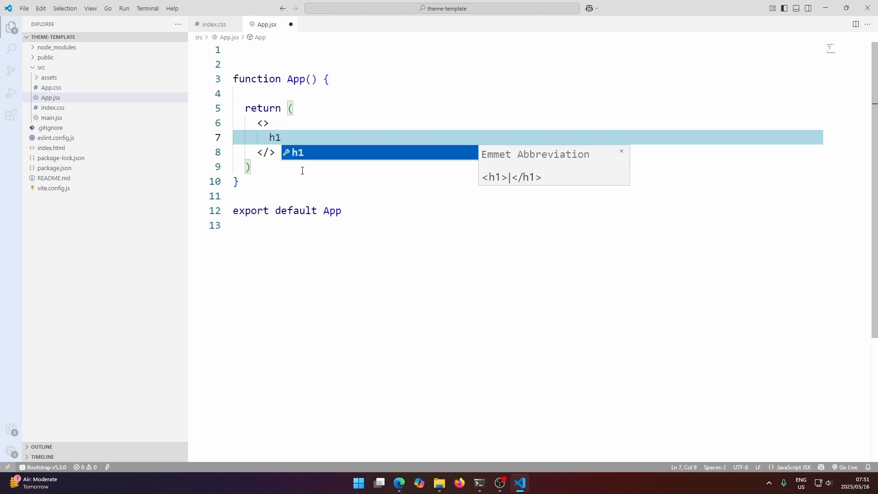
key("Tab")
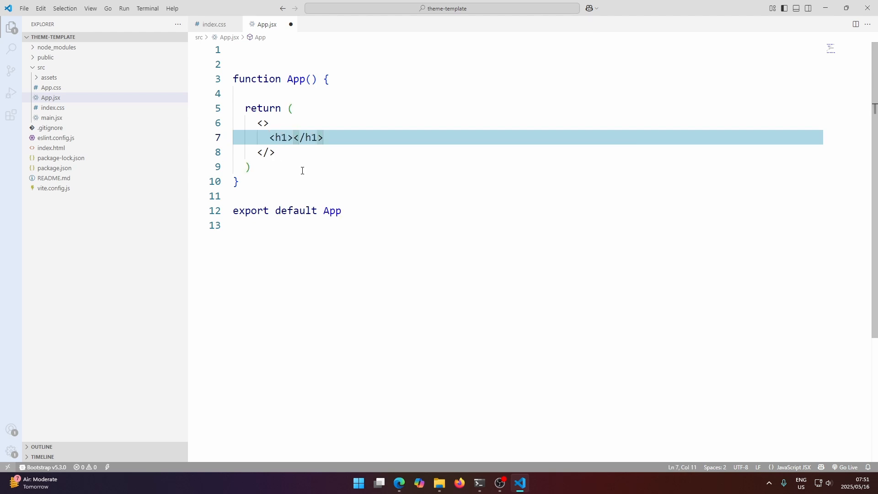
Give the h1 className text-blue-400 and the text Theo.
type("className=\"\"")
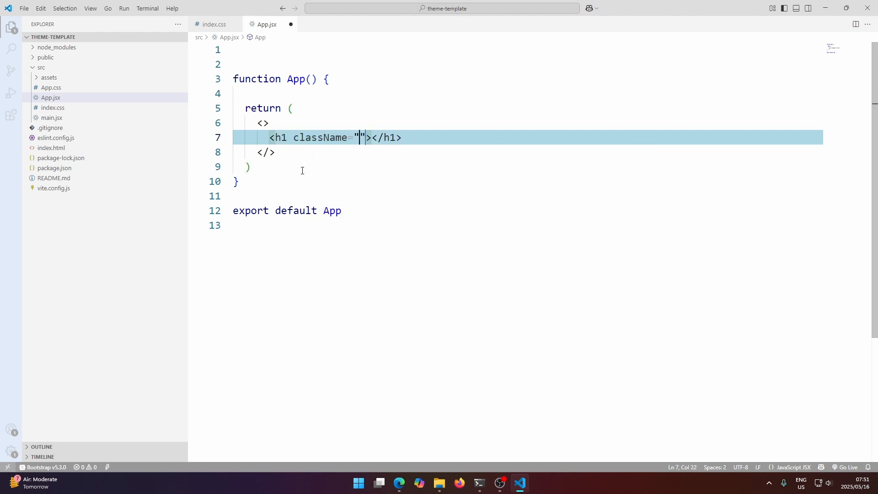
type("f")
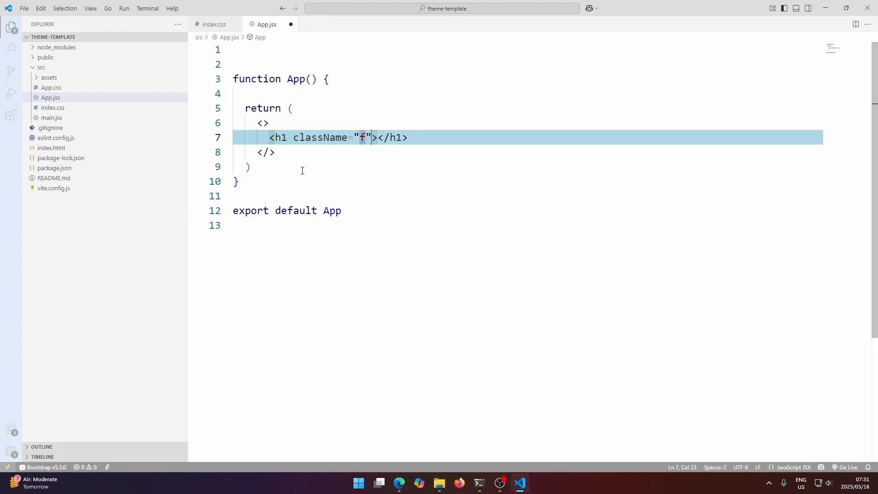
type("ext-")
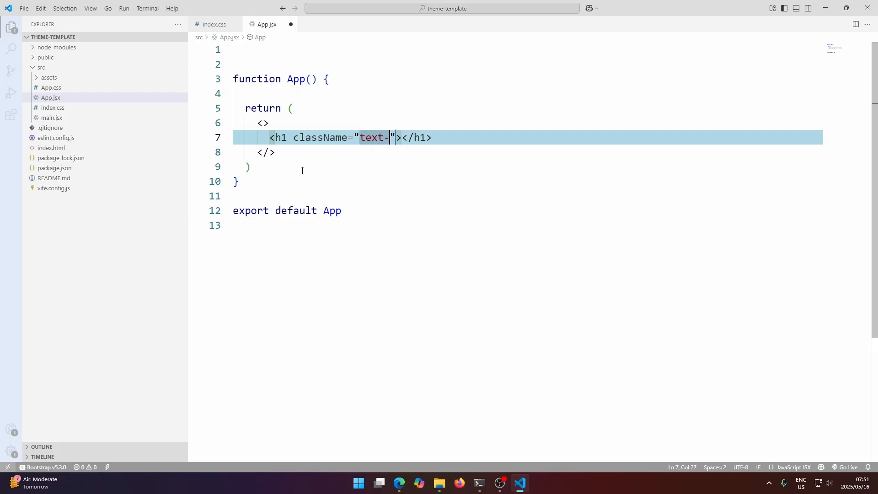
type("blie")
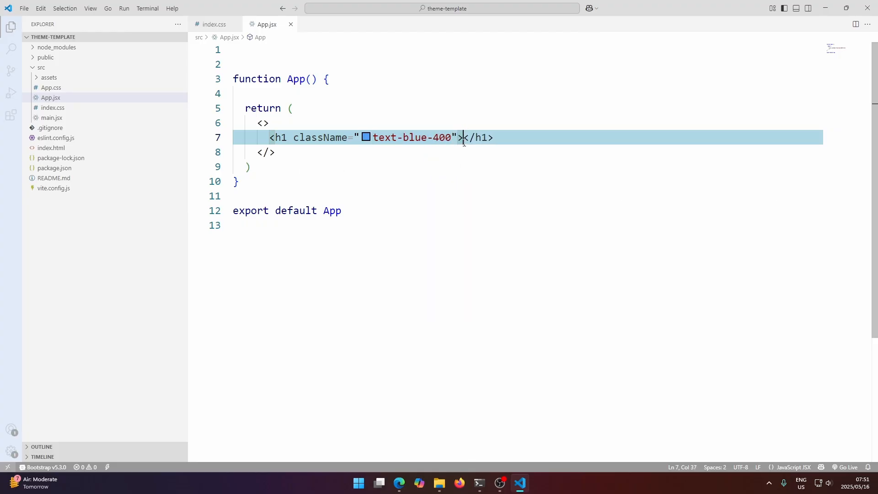
type("Theo")
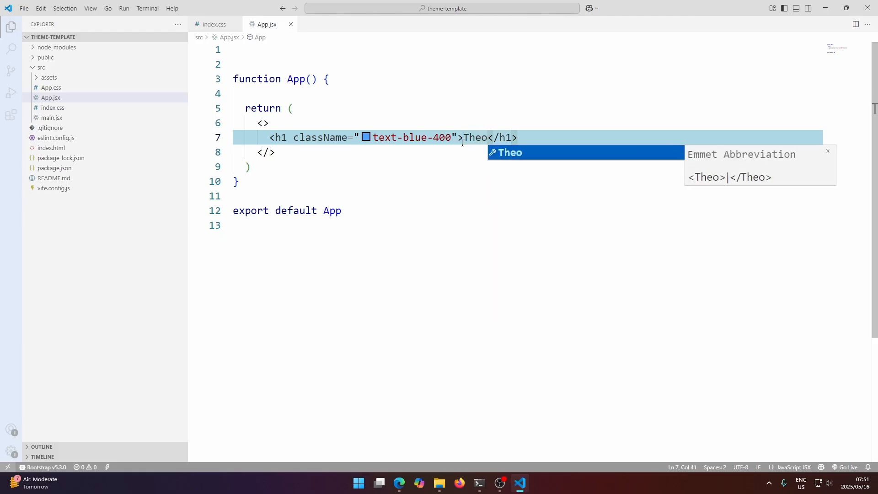
mouse_move(482, 483)
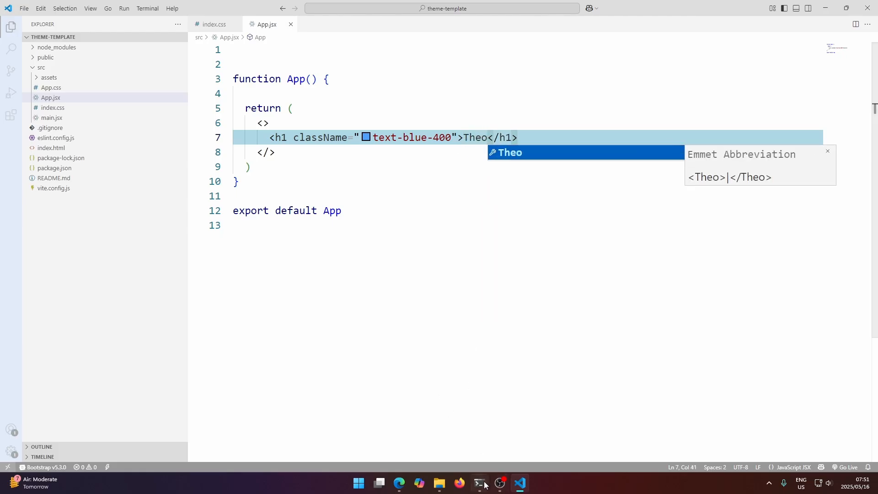
Start the dev server with npm run dev in PowerShell.
left_click(478, 483)
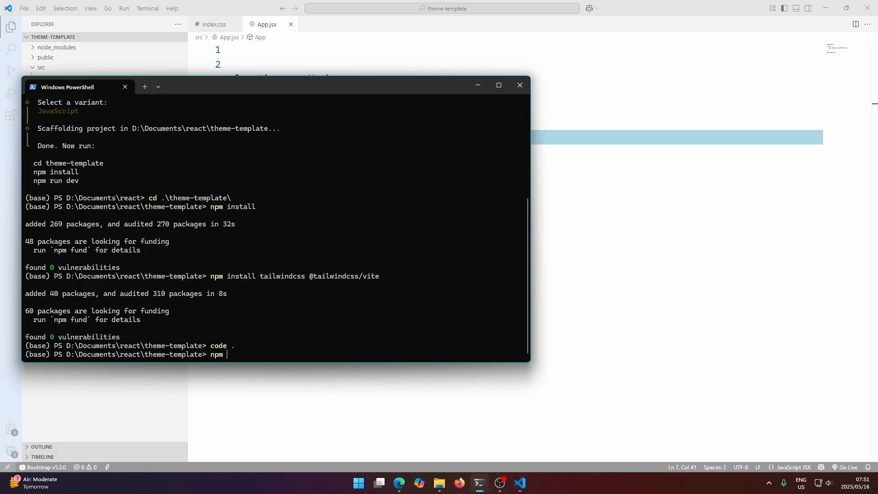
type("run dev")
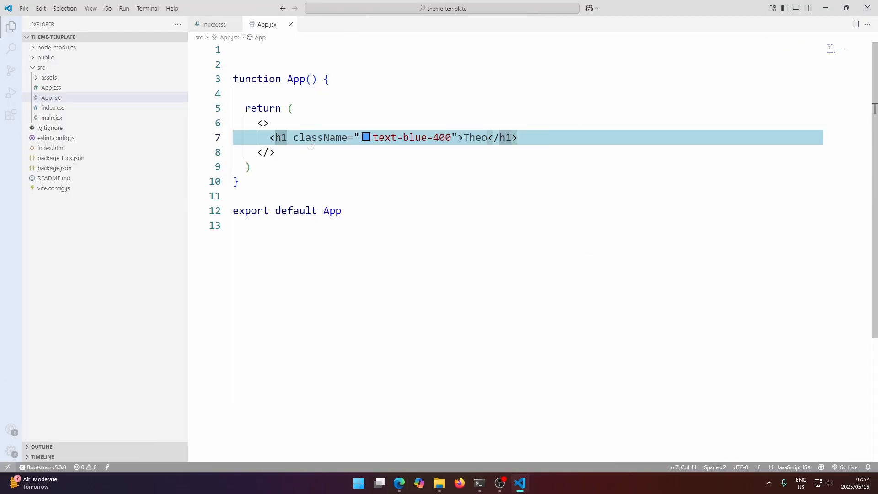
mouse_move(212, 24)
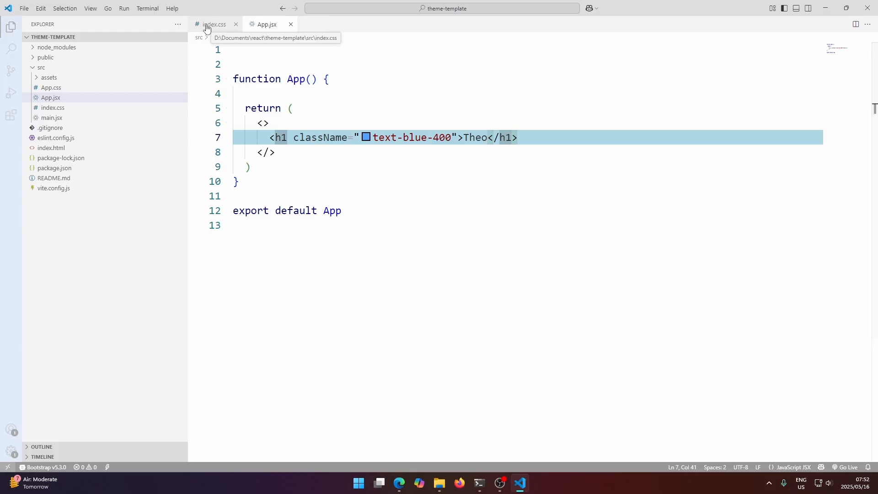
left_click(213, 24)
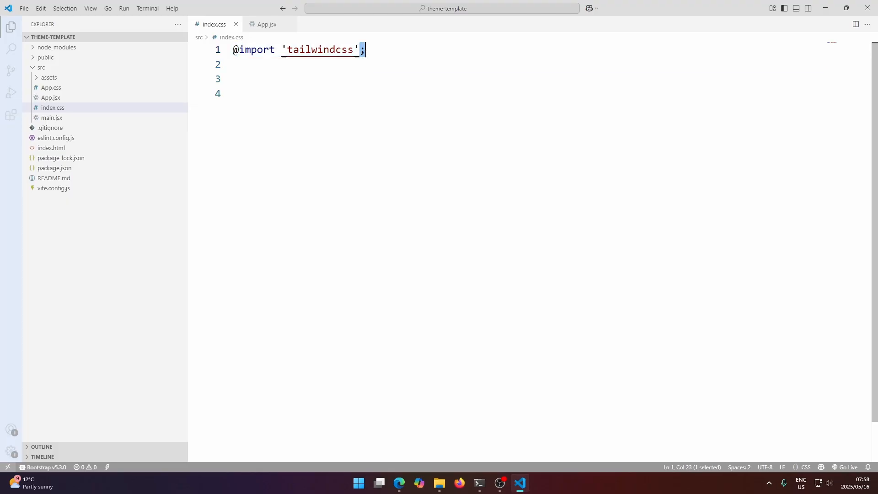
left_click(328, 78)
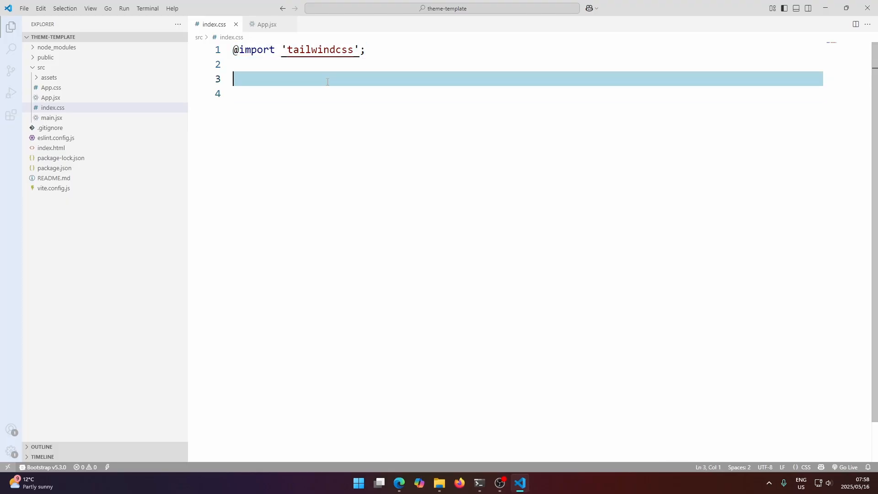
type("@custom-variant")
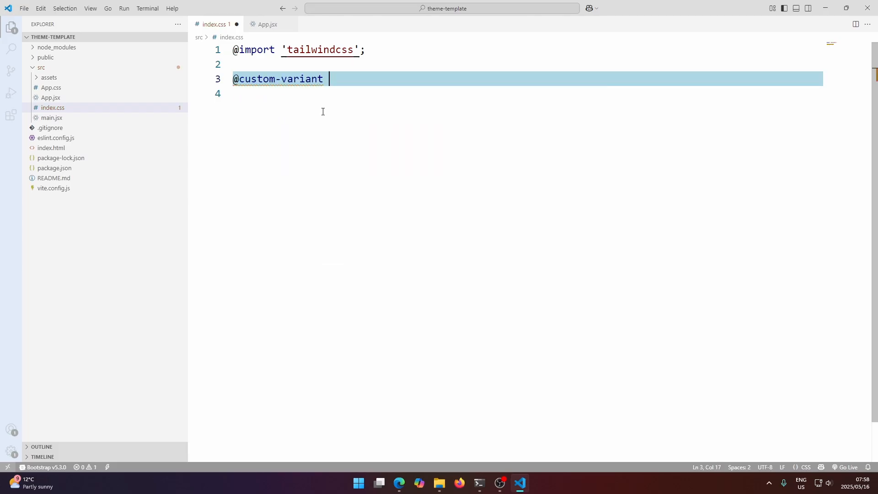
type("dark")
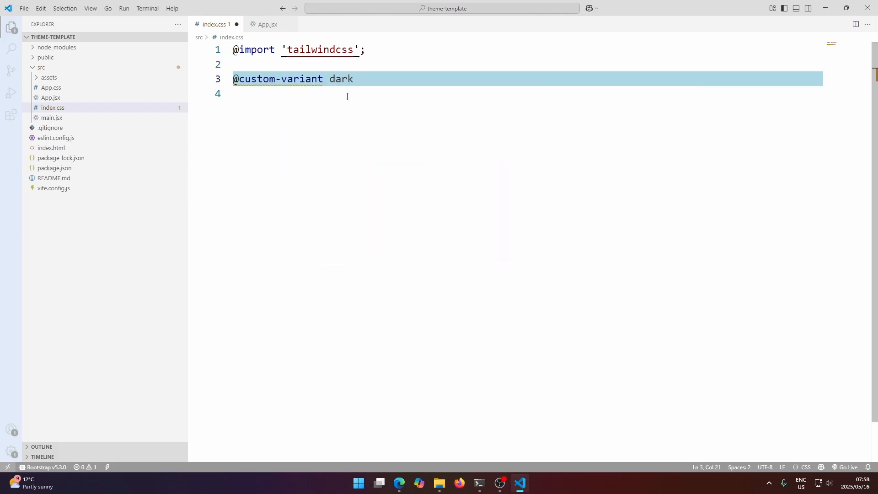
type("()")
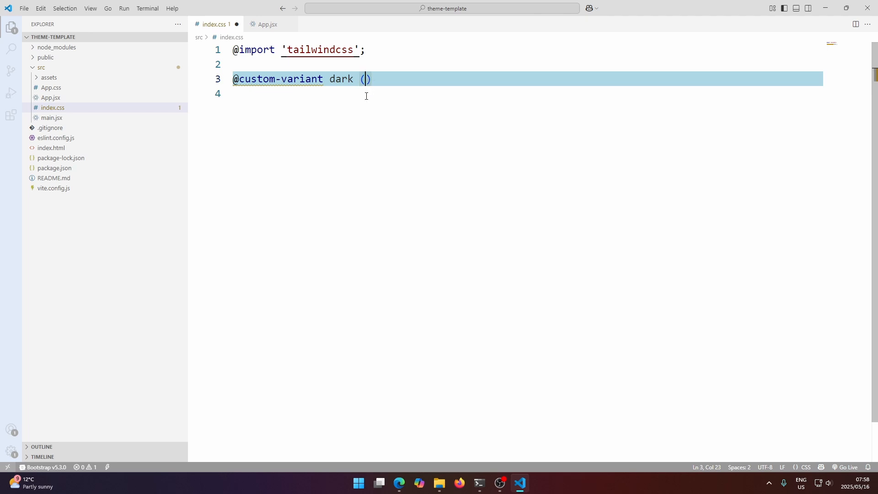
type("&")
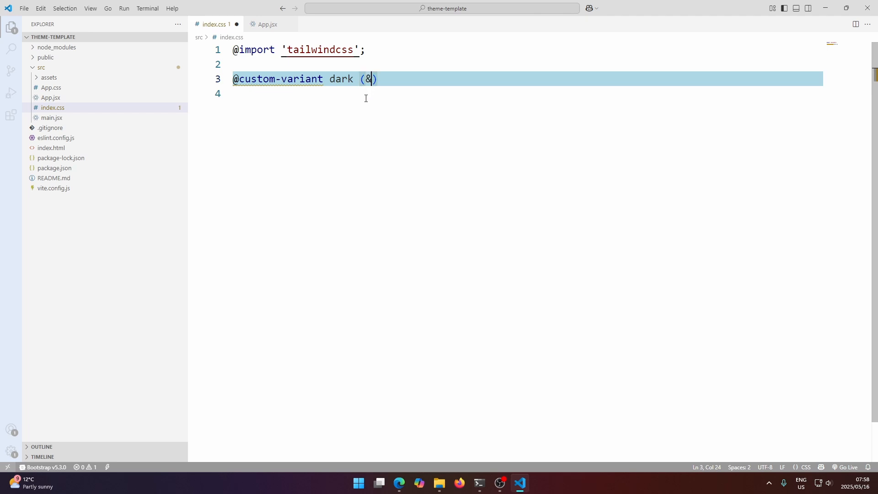
type(":w")
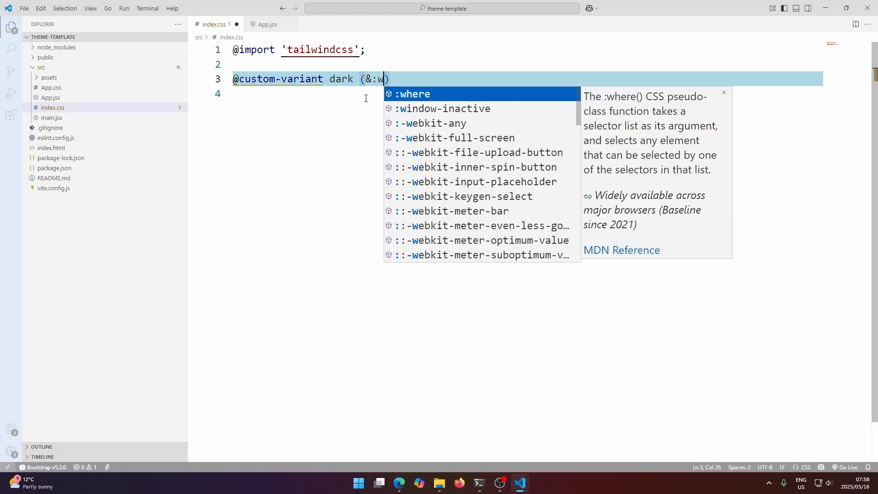
type("where()")
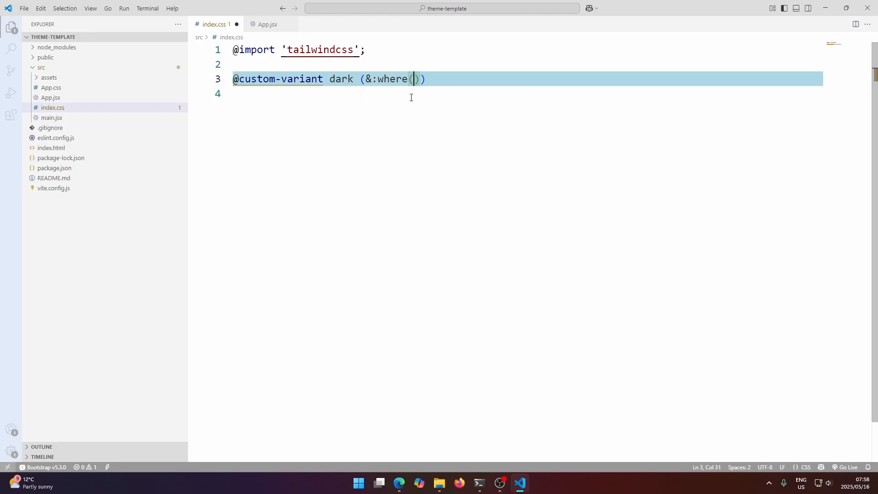
Fill the selector as .dark, .dark * and end the declaration with a semicolon.
type(".")
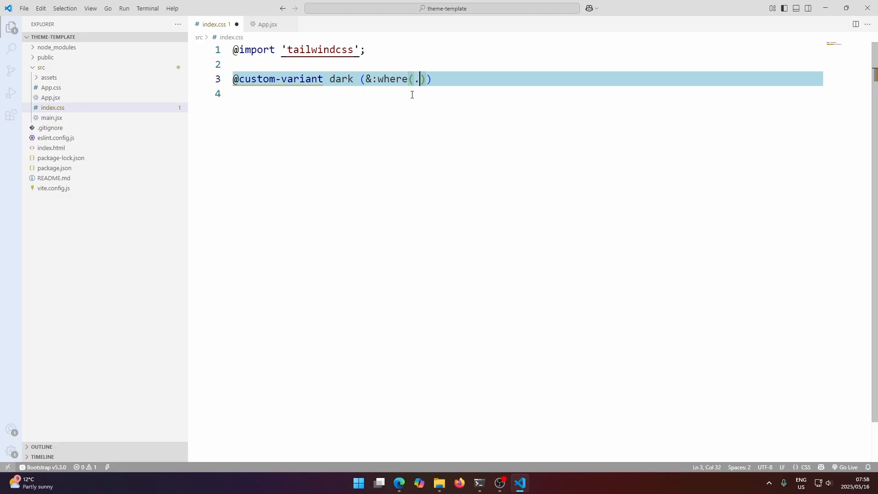
type("dark,")
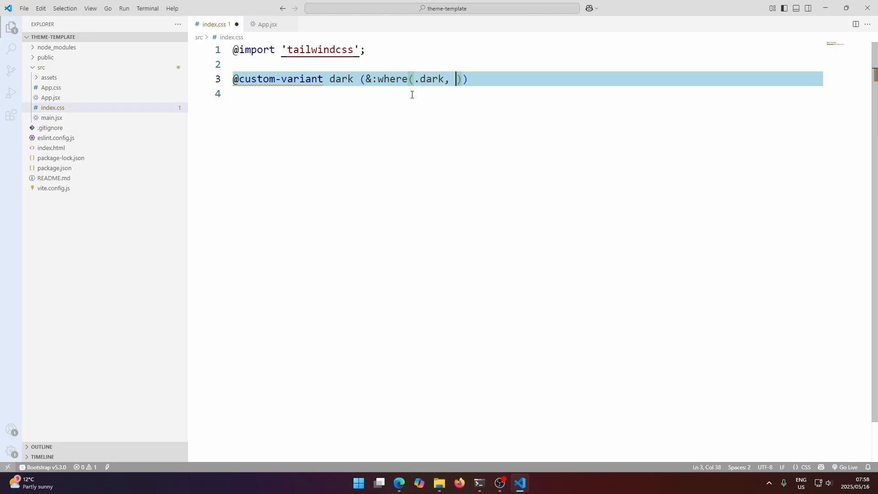
type(".dark")
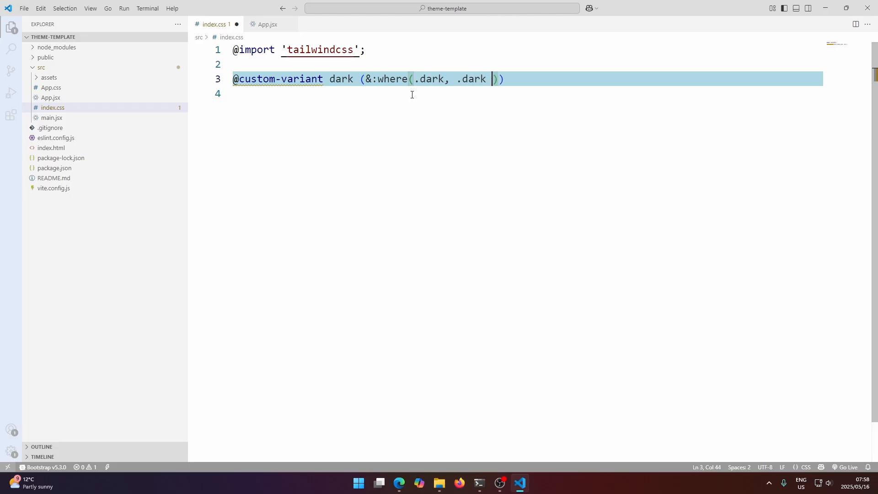
type("*")
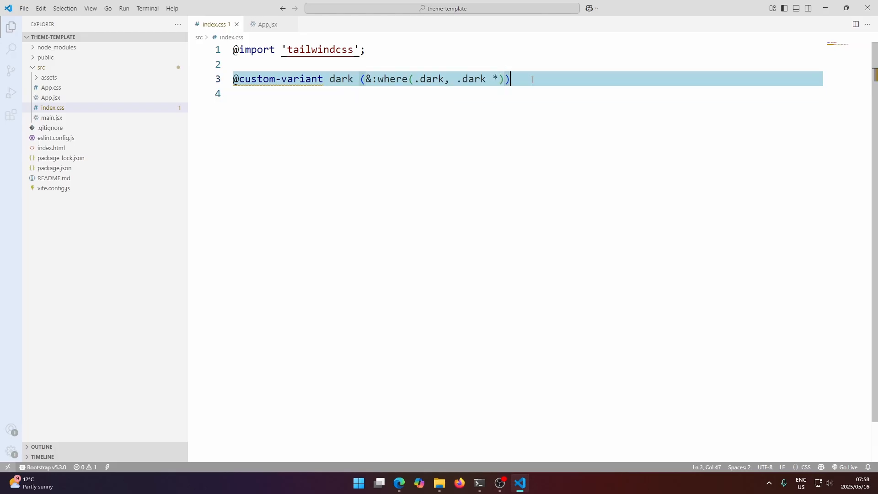
type(";")
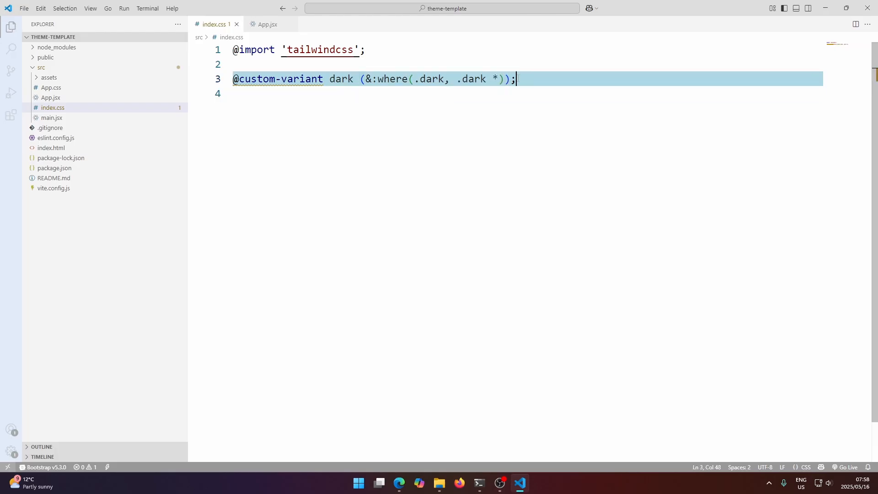
mouse_move(214, 24)
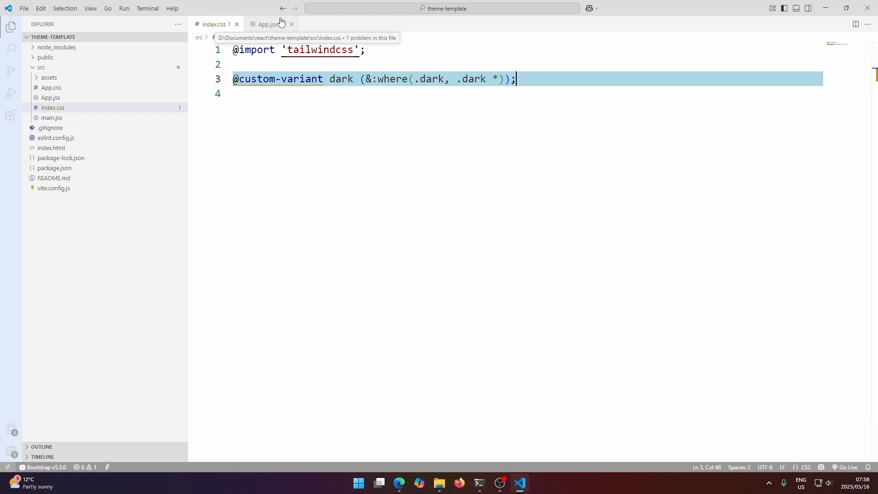
Replace the Theo heading with a div given className h-screen.
left_click(267, 24)
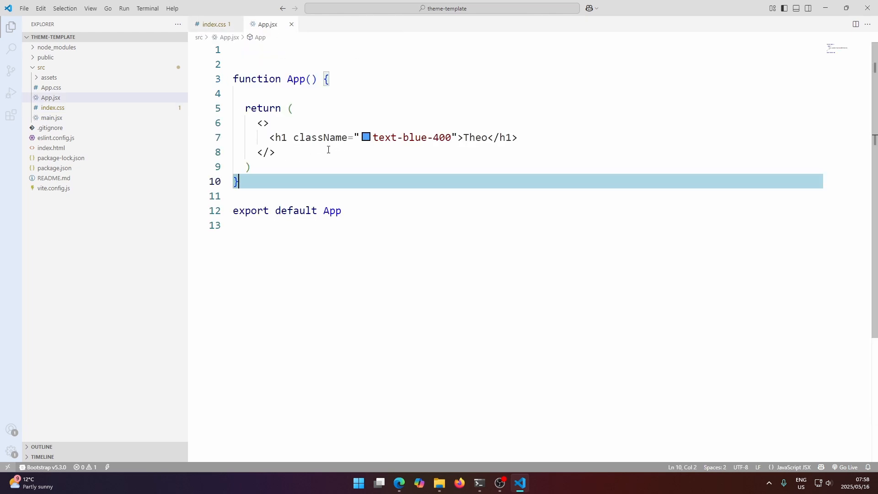
mouse_move(532, 140)
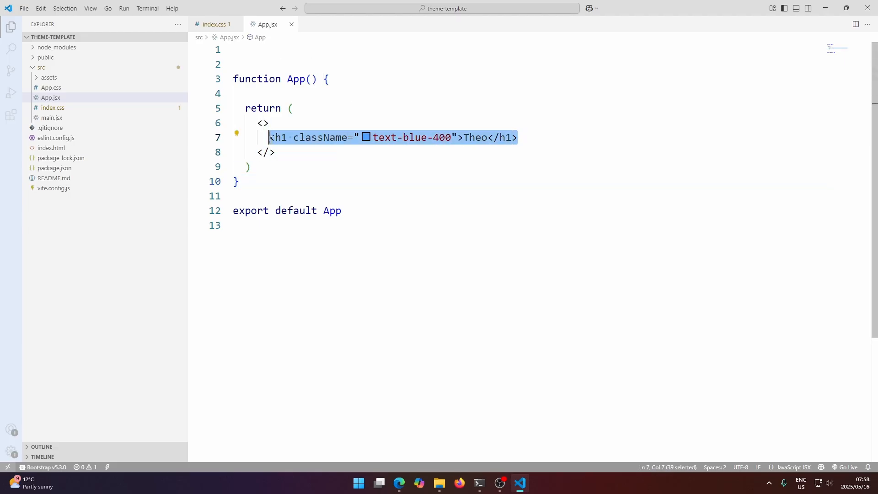
key("Delete")
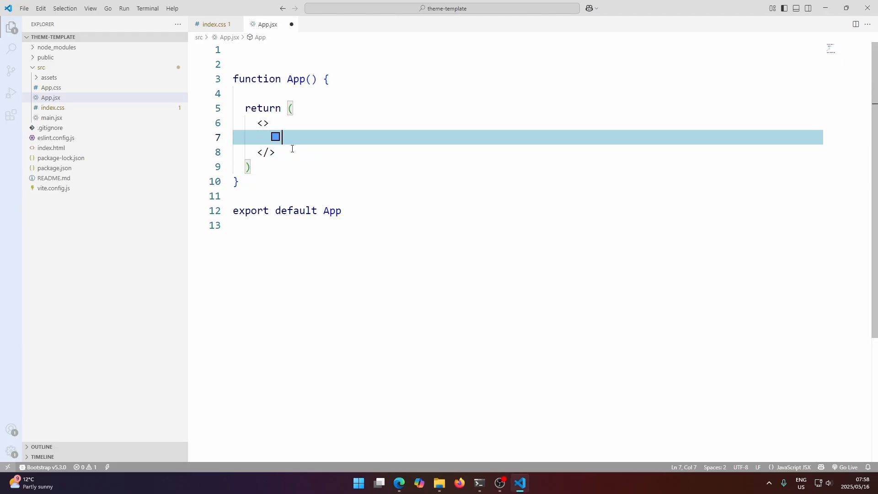
type("div></div>")
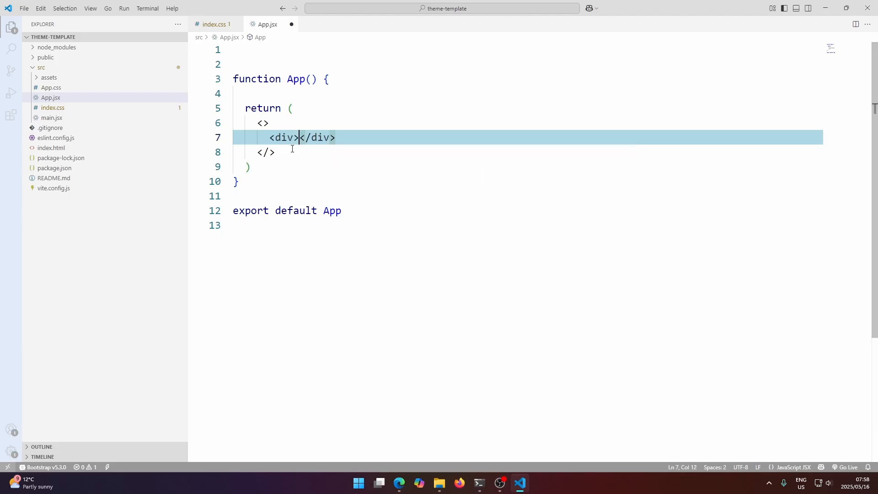
type("cla")
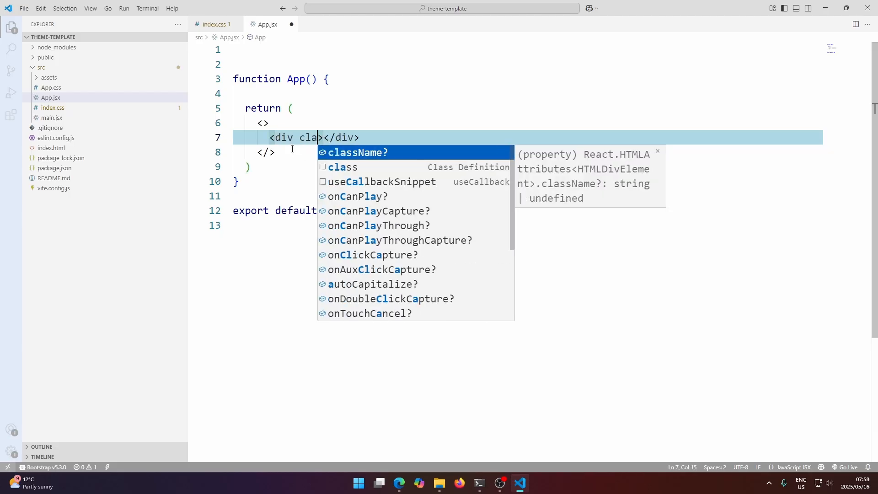
key("Tab")
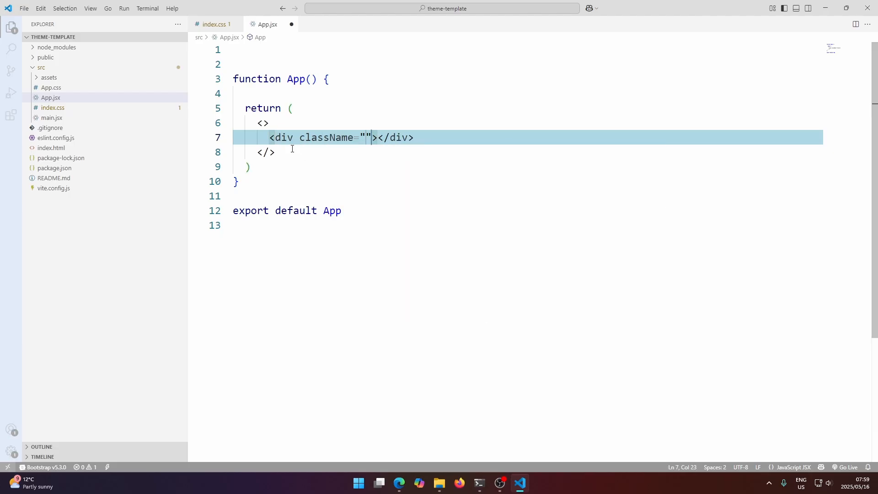
type("h-")
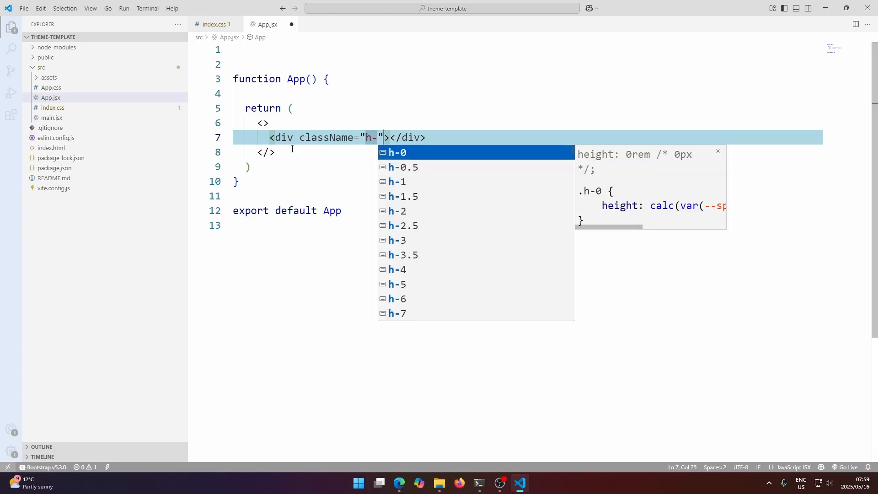
type("screen g")
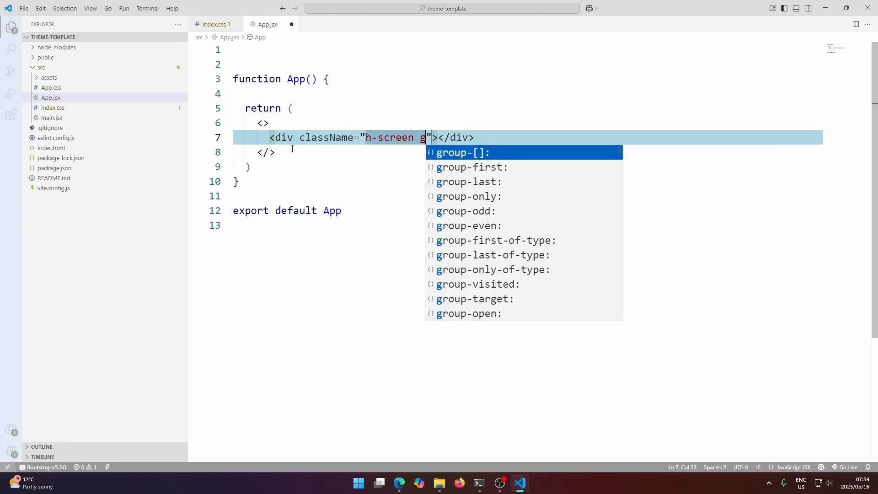
Add bg-gray-300 to the div, save, and begin a button inside it.
type("b")
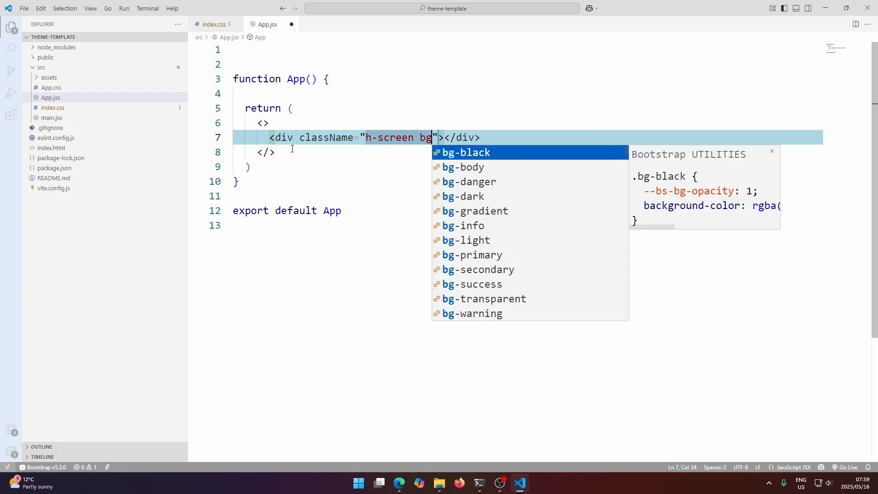
type("-")
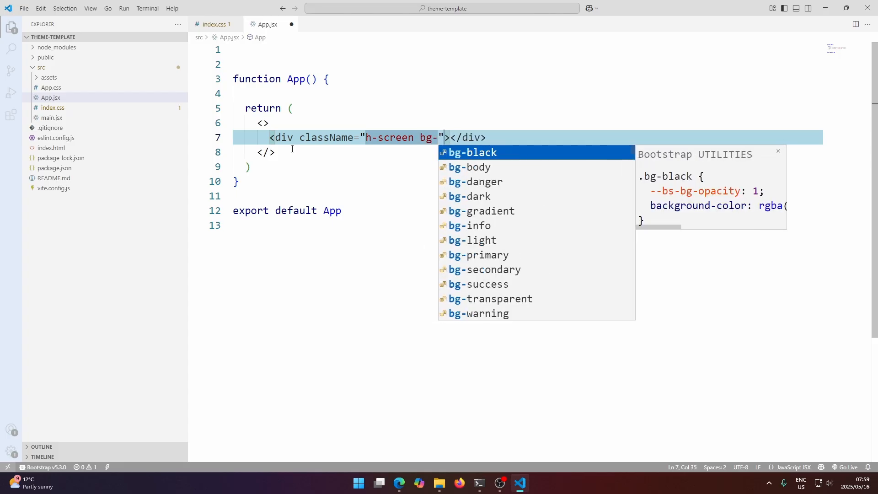
type("gray-300")
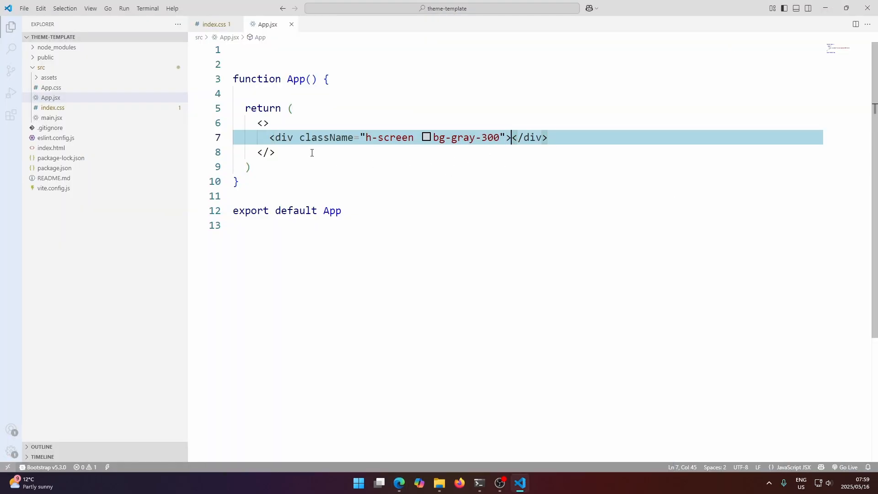
type("button></button>")
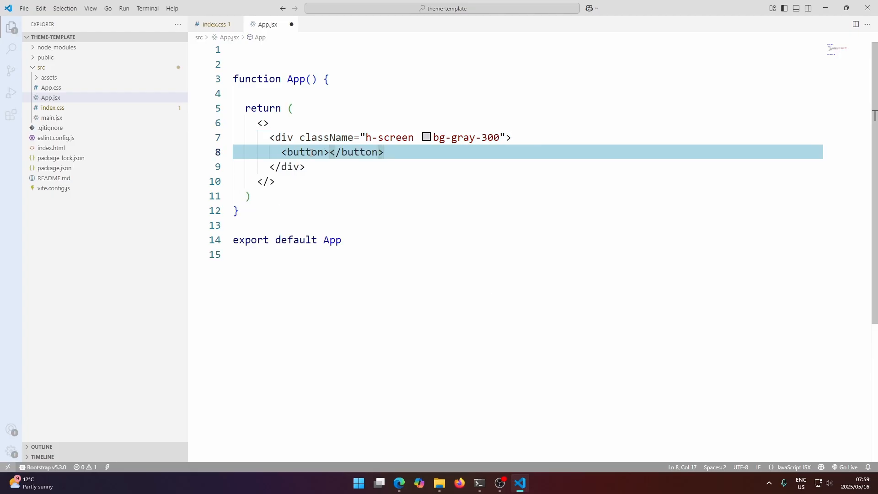
Label the button 'toggle theme' and save App.jsx.
type("toggle theme")
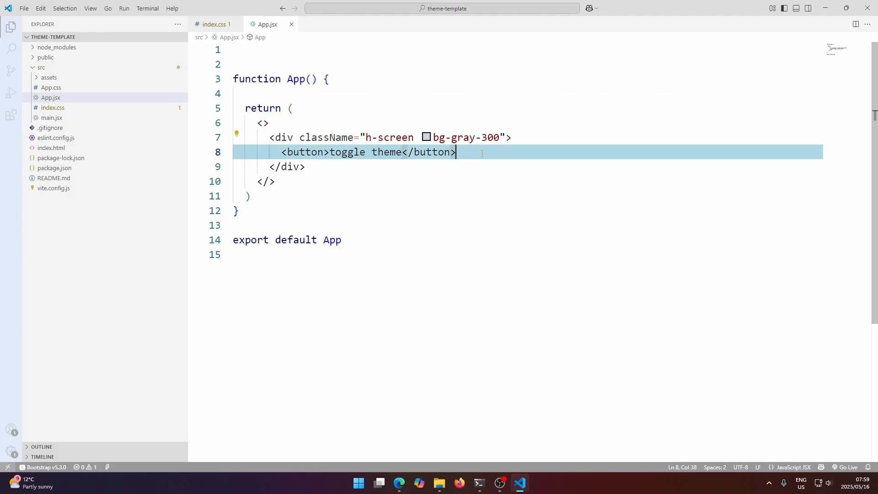
left_click(497, 137)
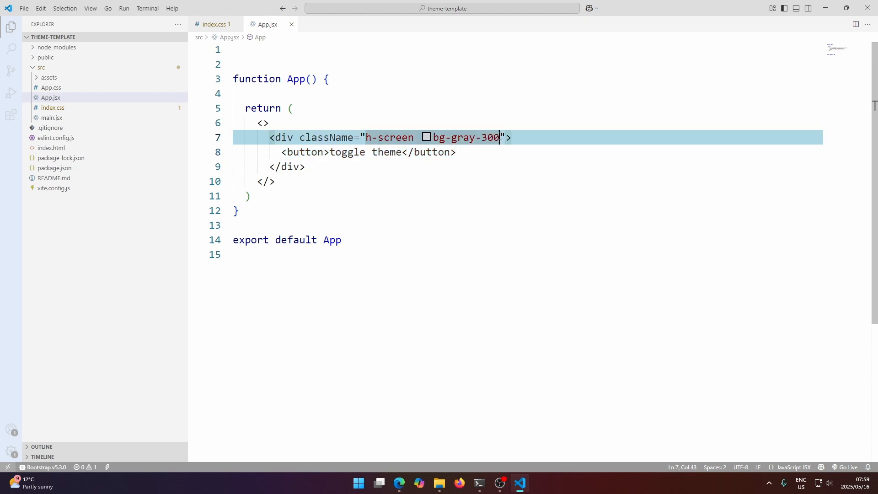
Append dark:bg-black to the div's className after bg-gray-300, correcting a stray 'dark', and save.
type("dar")
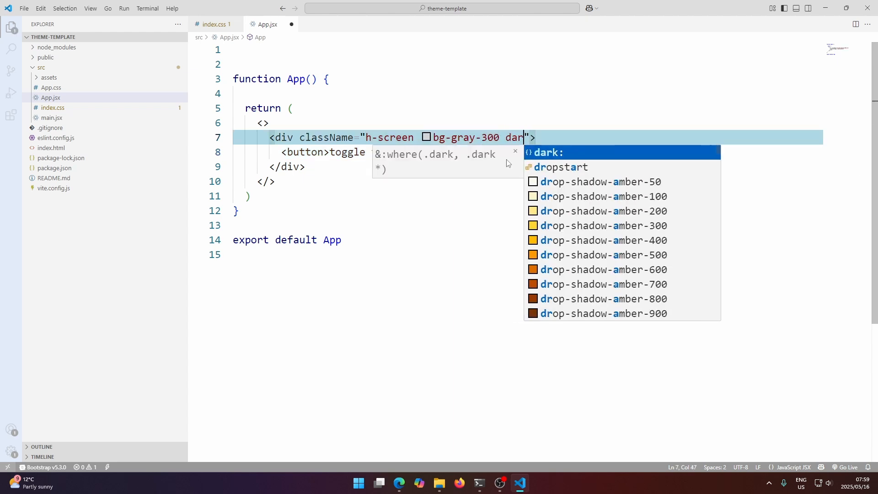
type("k")
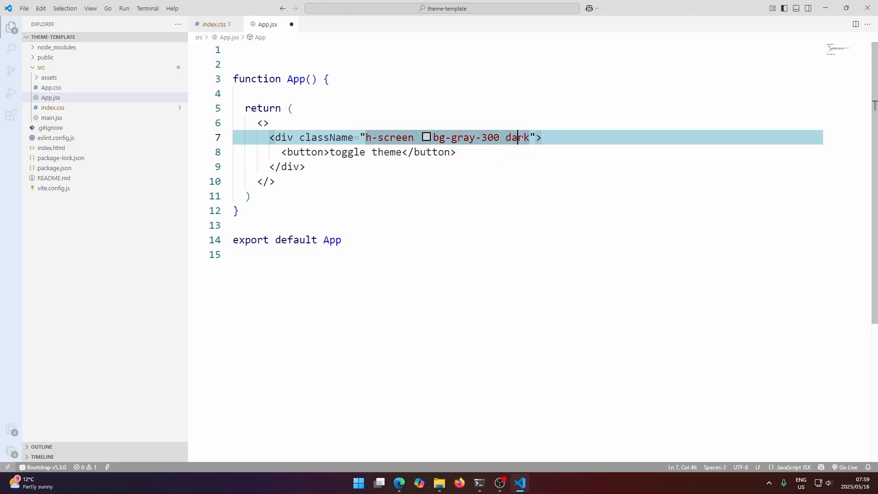
key("BackSpace")
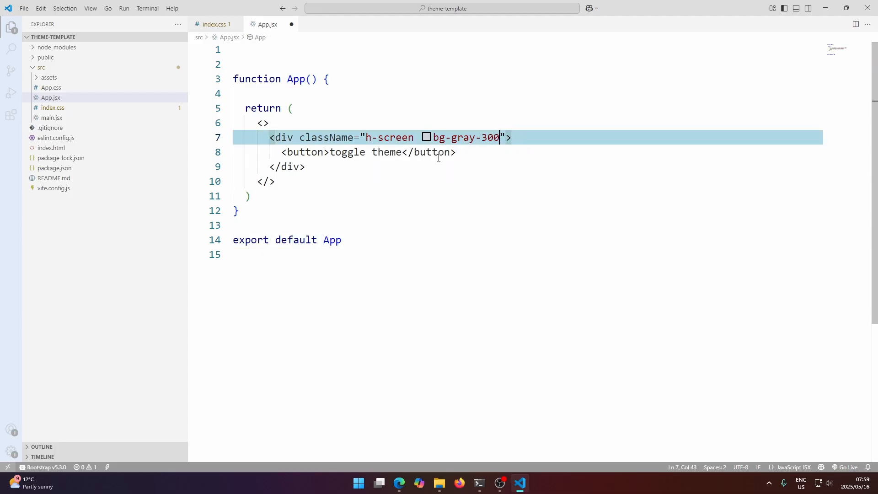
type("\" \"")
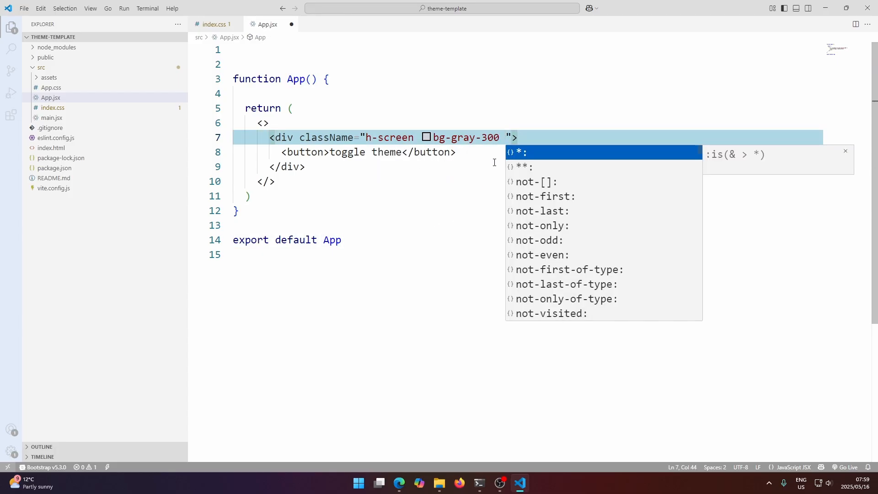
type("dark")
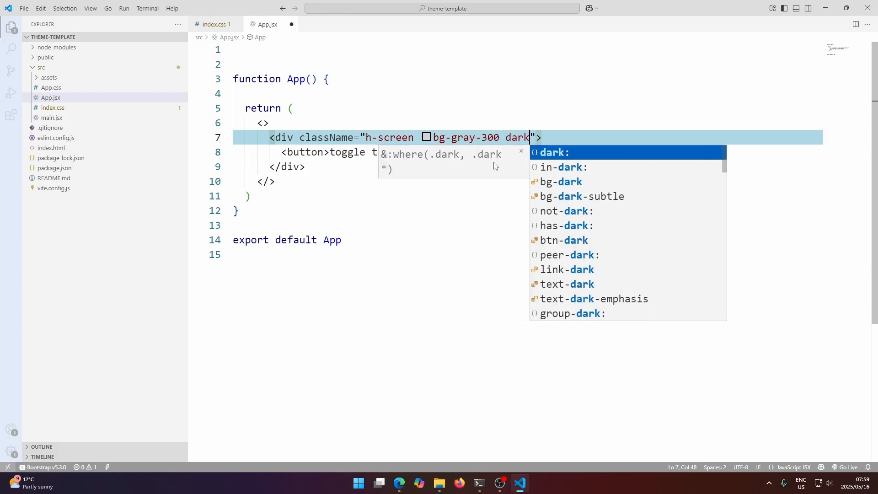
type(":")
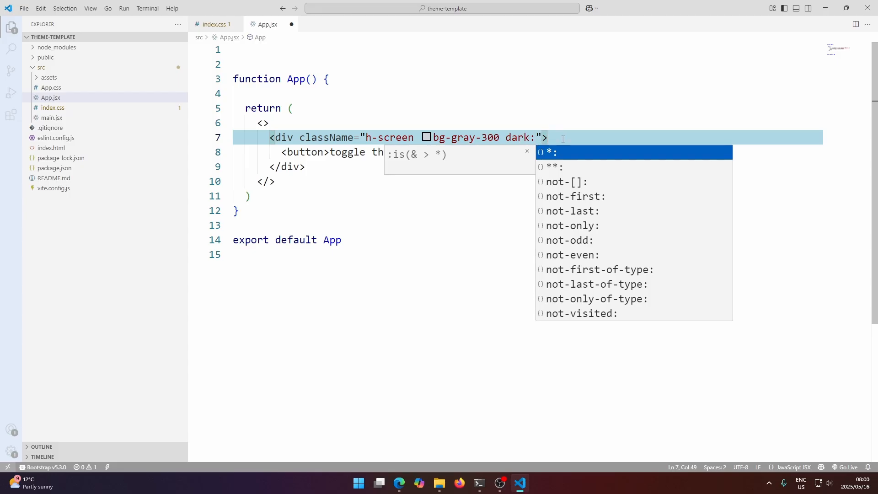
type("bg")
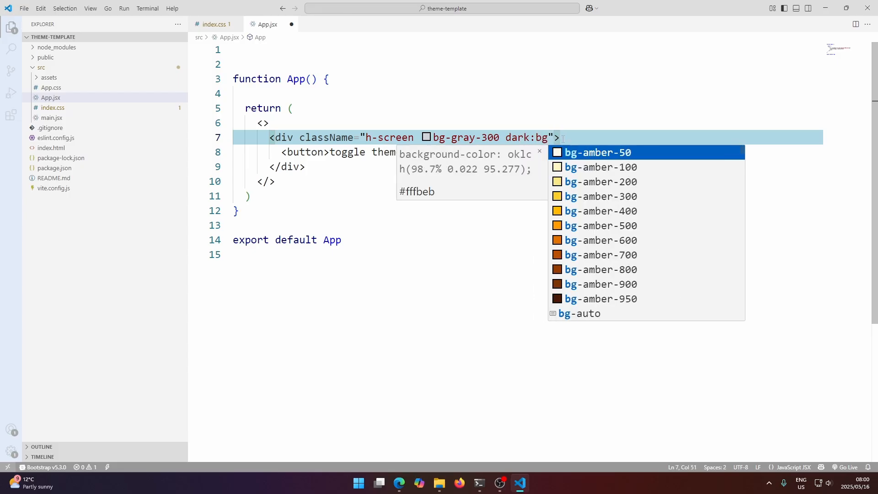
type("black")
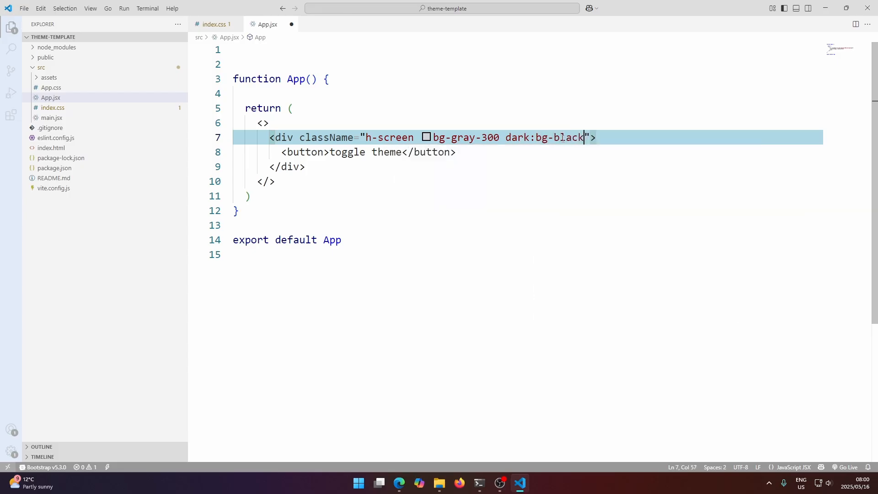
mouse_move(557, 137)
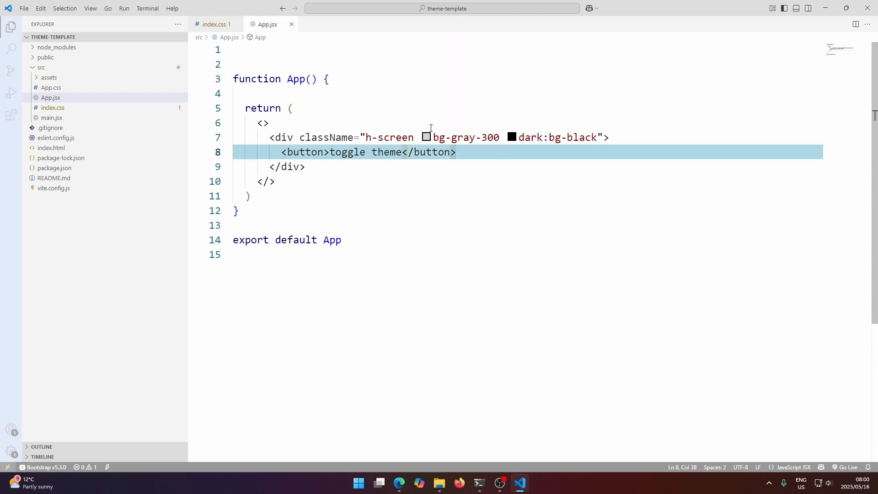
Declare const toggleDark = () => { } on a new line inside the App function.
double_click(326, 137)
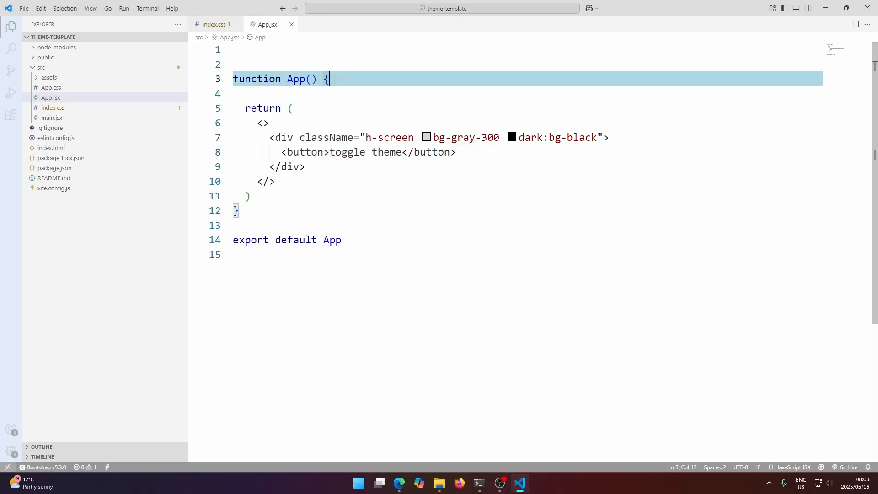
key("Enter")
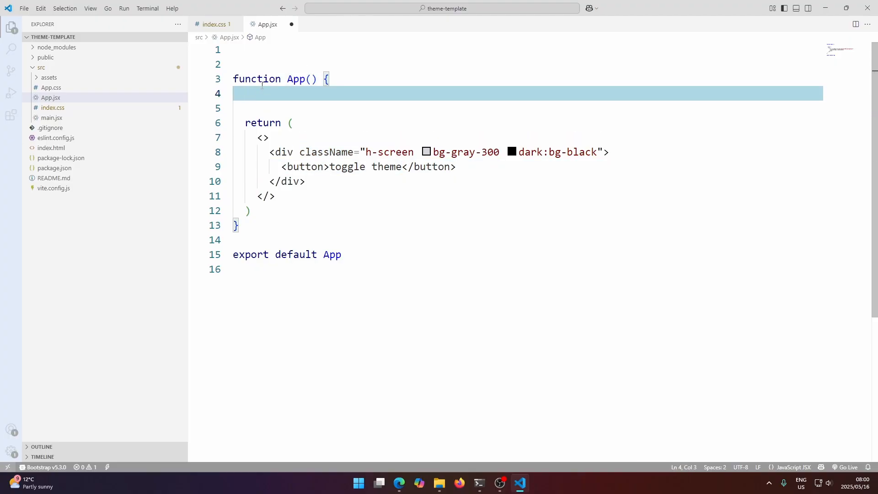
type("const")
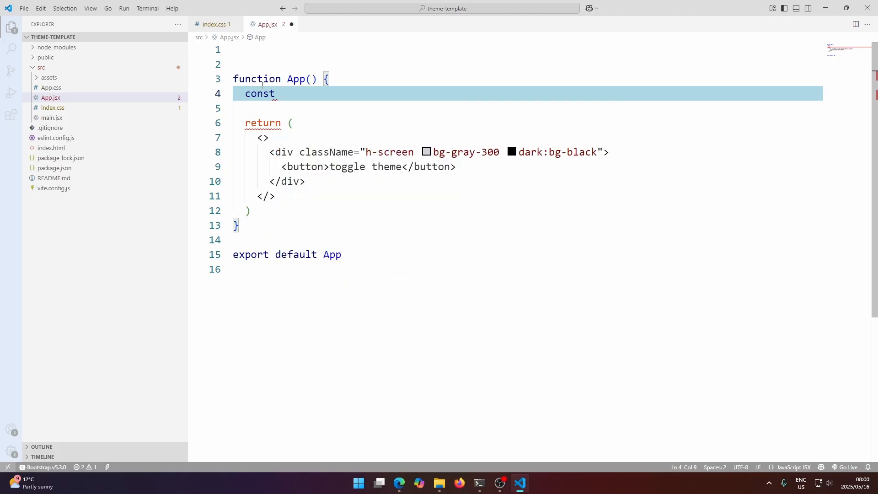
type("toggle")
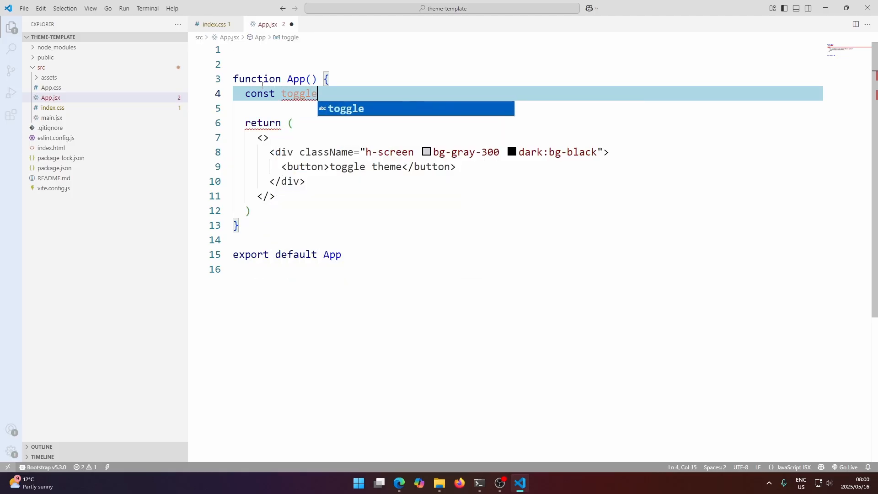
type("Dark")
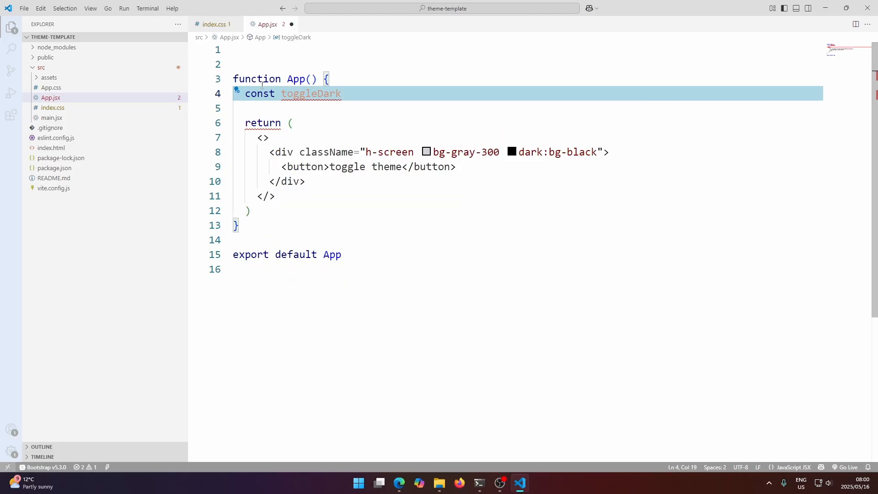
type("= ()")
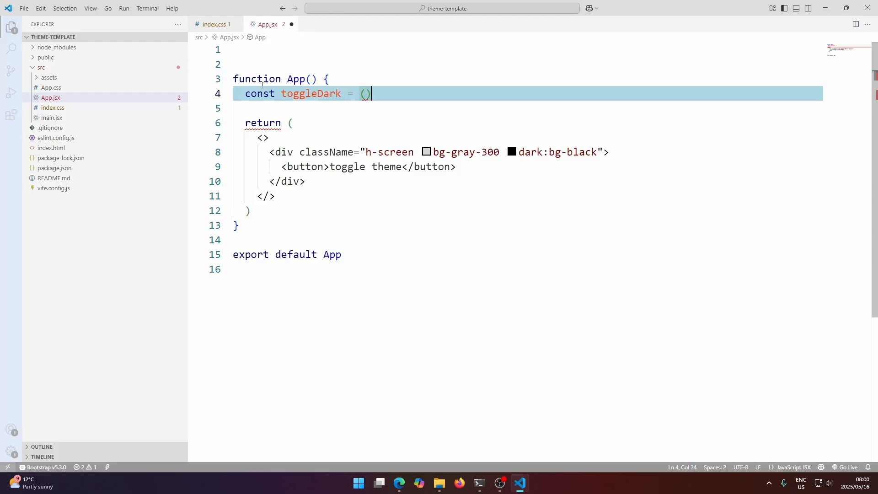
type("=>")
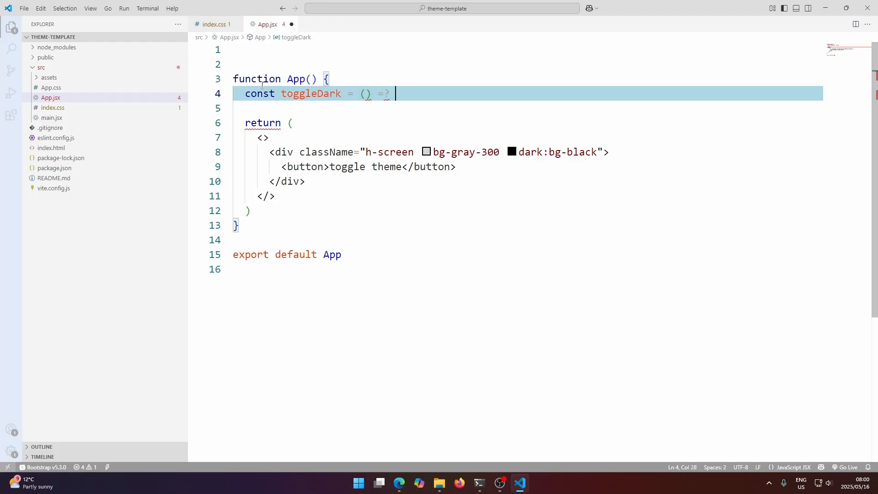
type("P")
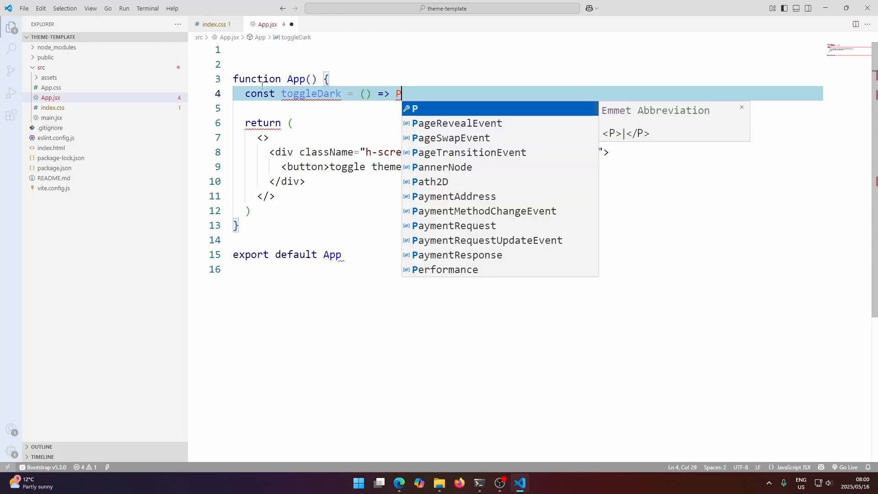
type("{")
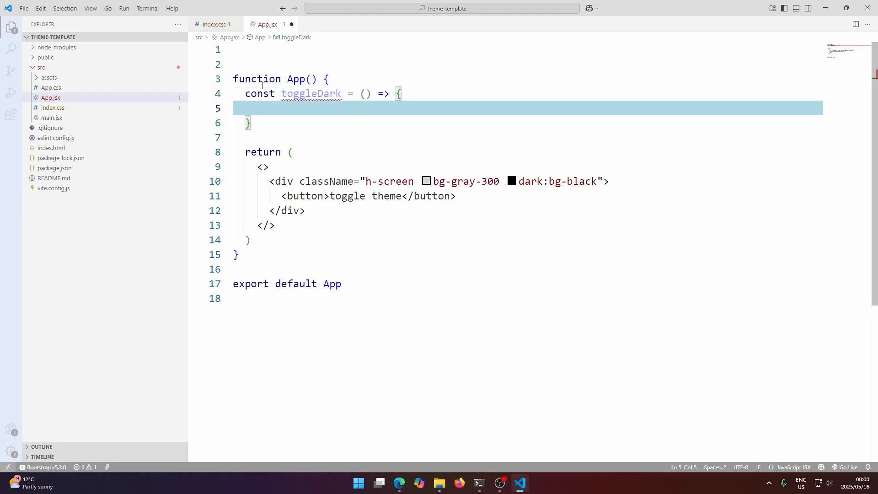
mouse_move(311, 93)
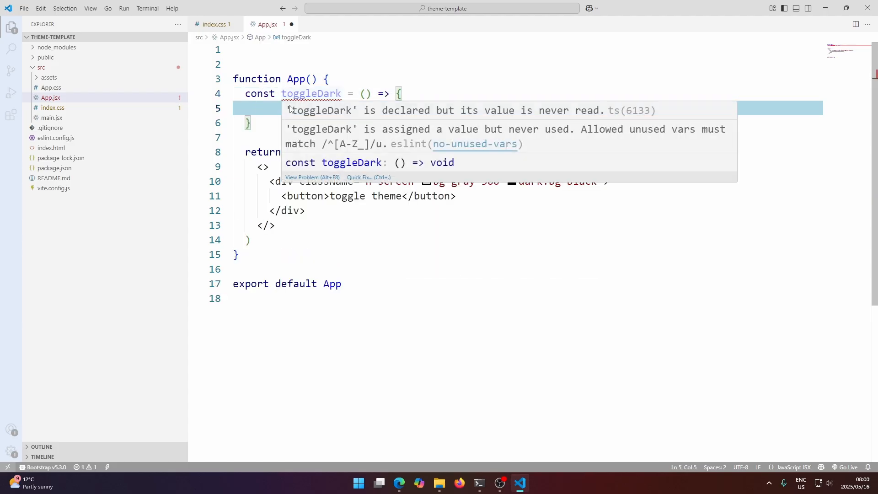
Begin the function body with document.getElementById via IntelliSense.
type("d")
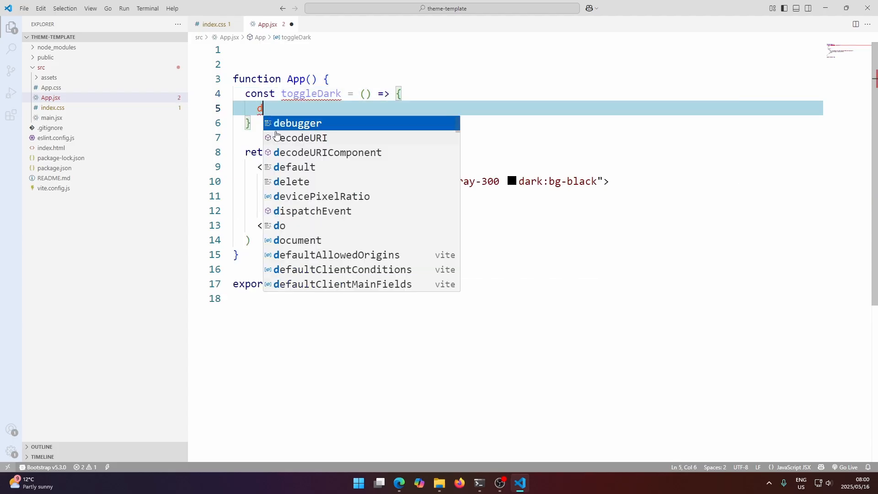
type("ocument.get")
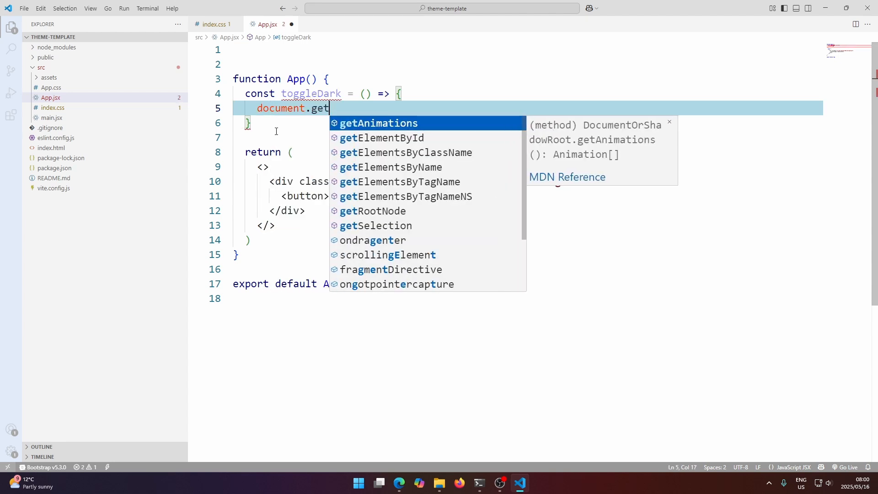
type("ElementById")
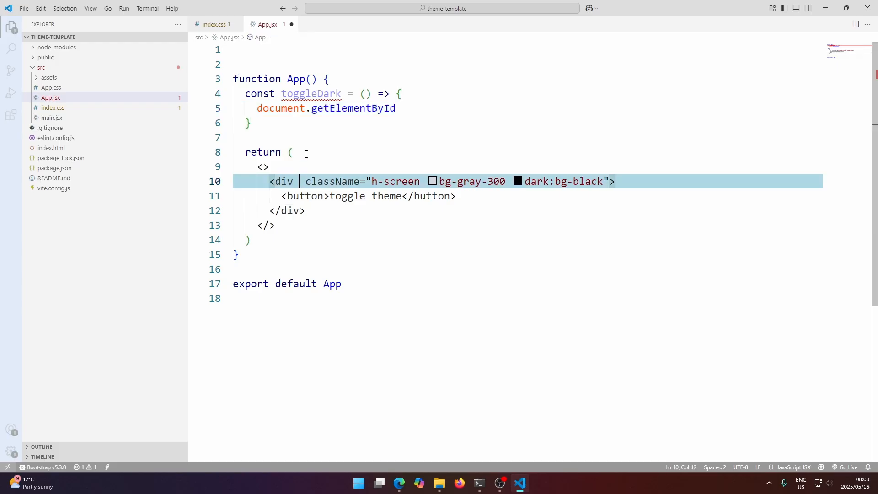
Add id="rootElement" to the root div, then return to the getElementById call.
type("id=\"\"")
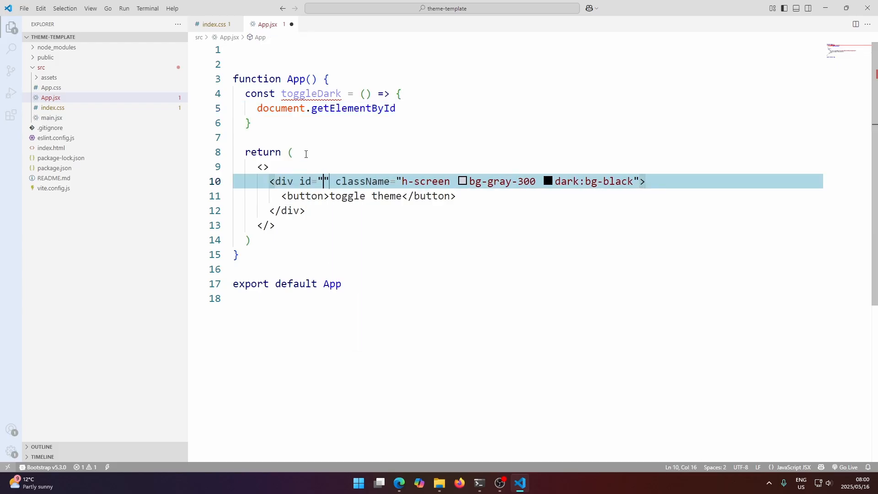
type("rootElement")
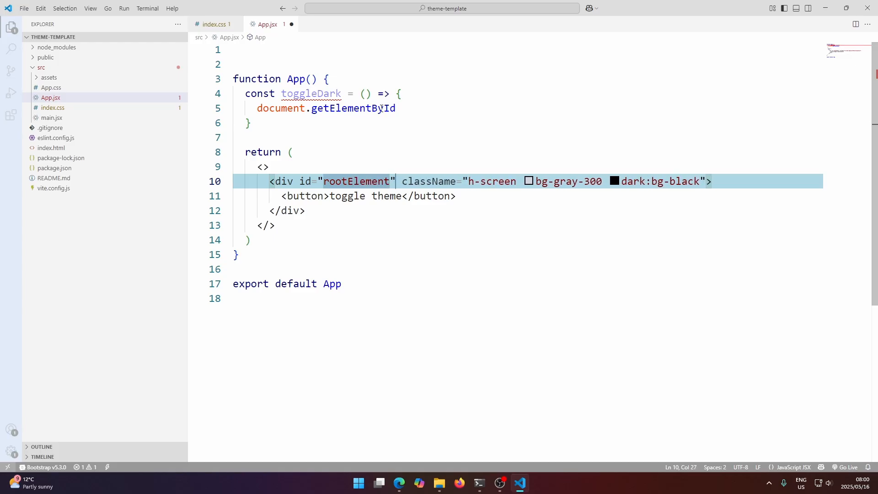
left_click(395, 108)
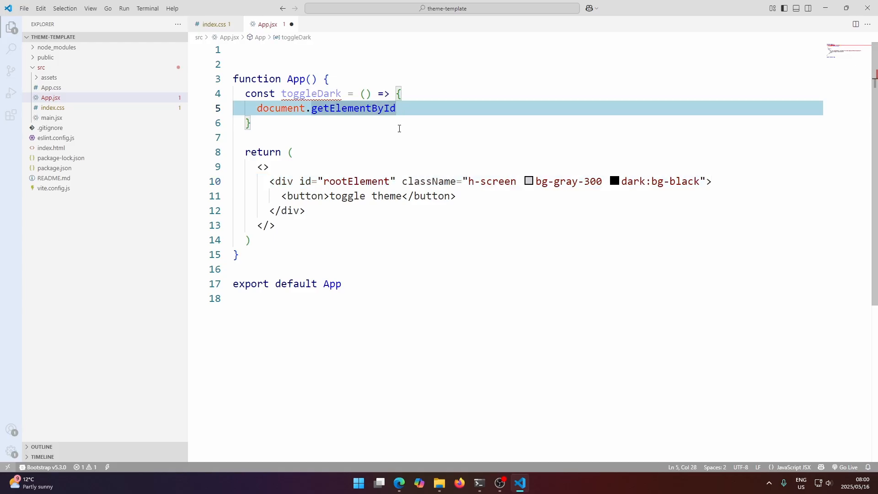
Complete the call as getElementById('rootElement').classList.toggle('dark') and save App.jsx.
type("()")
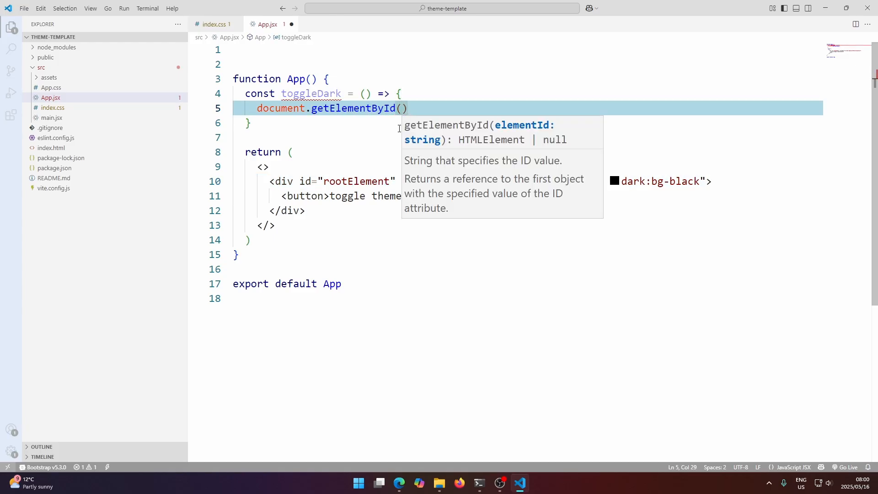
type("'r'")
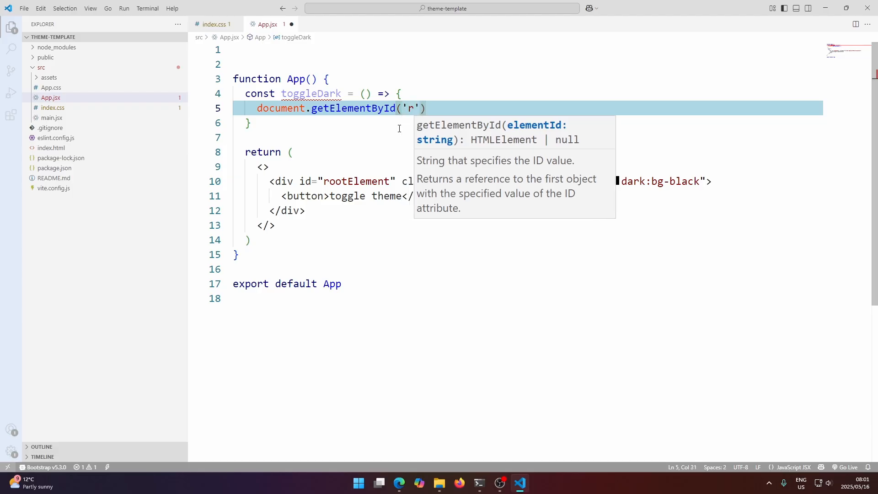
type("ootElement")
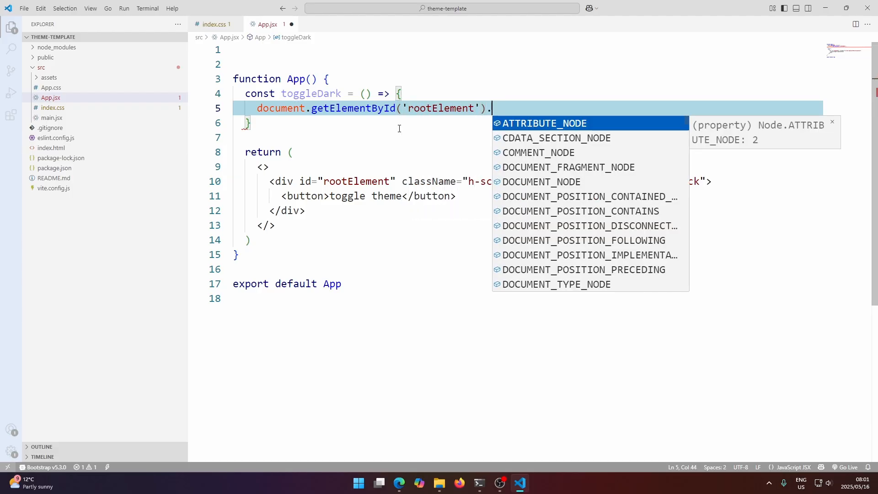
type("cl")
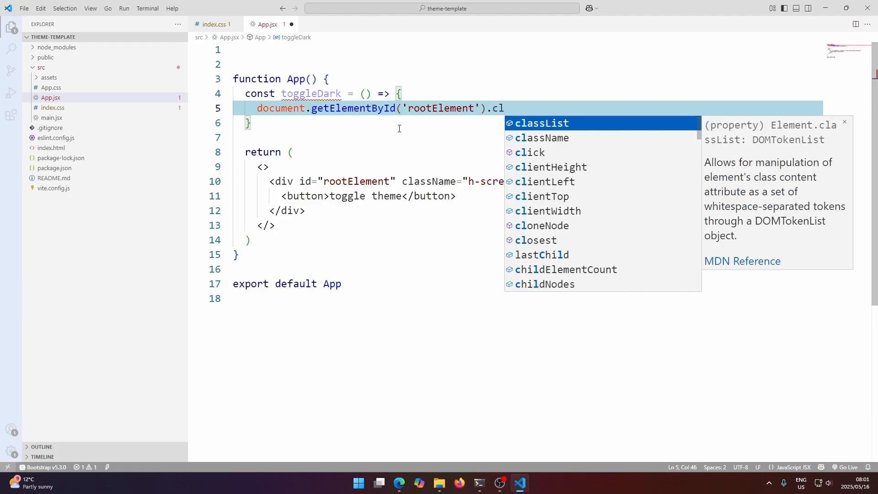
type("classList.too")
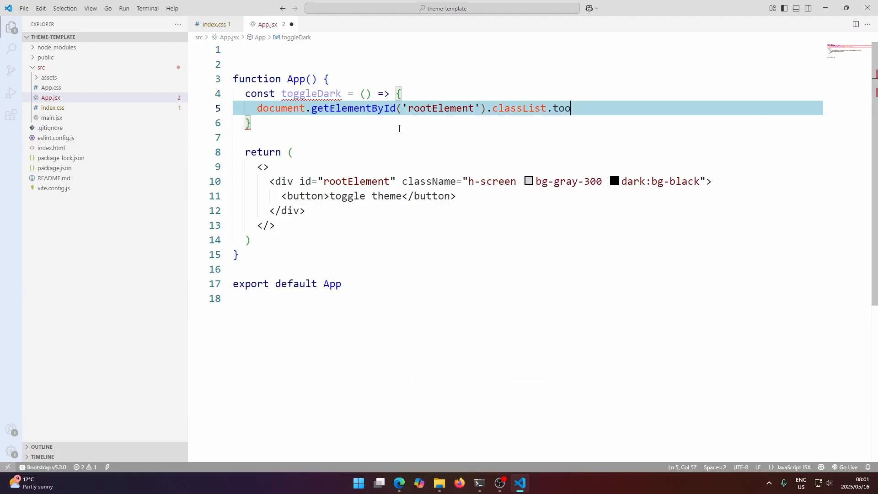
type("ggle()")
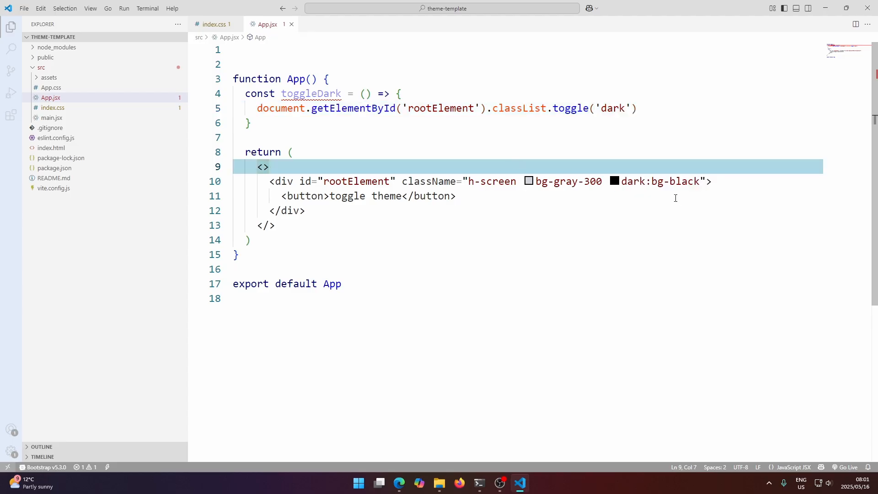
left_click(711, 182)
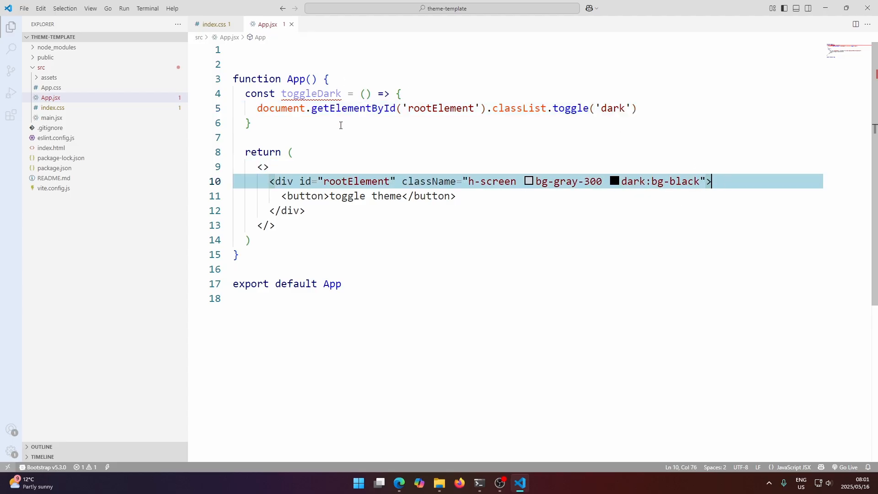
mouse_move(420, 135)
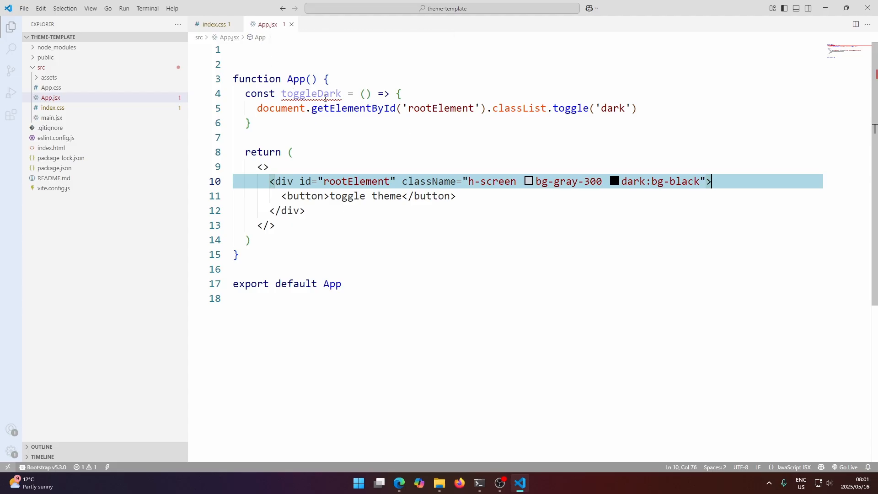
mouse_move(311, 93)
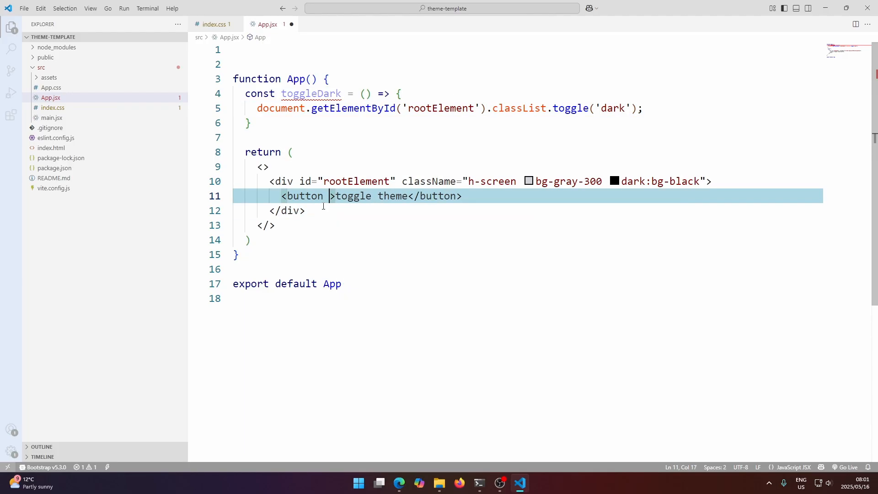
Add onClick={toggleDark} to the toggle theme button.
type("onClick={}")
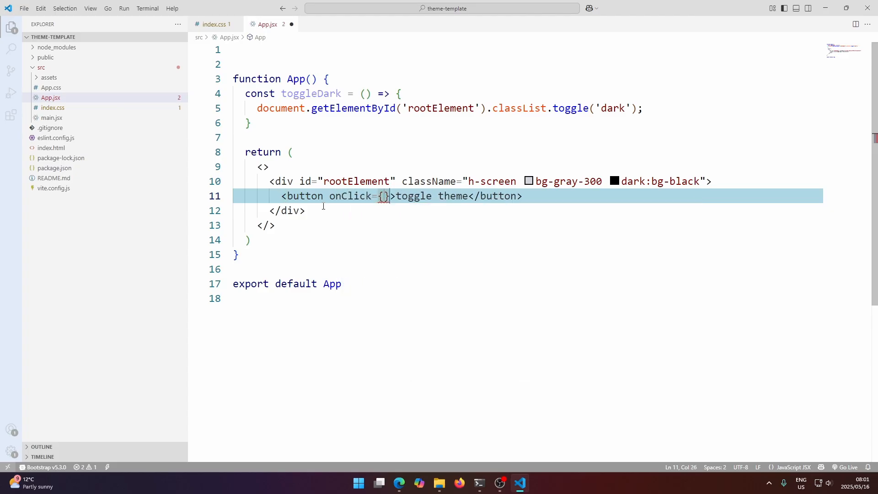
type("toggleDark")
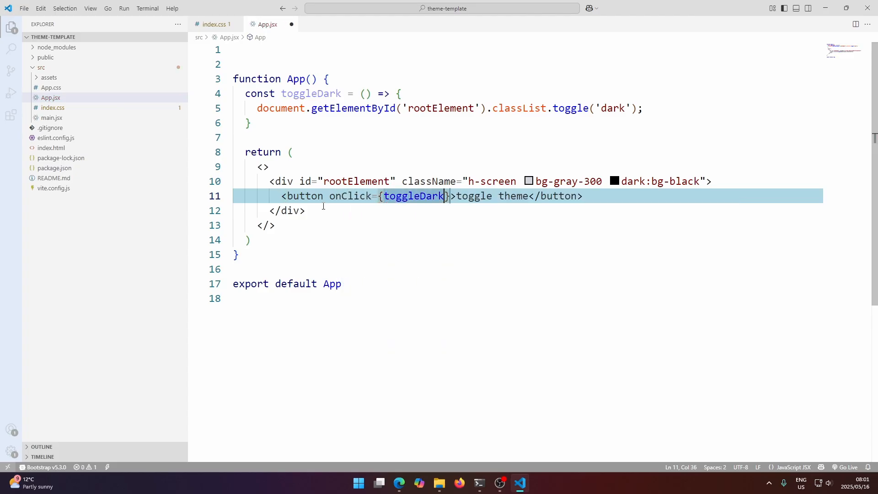